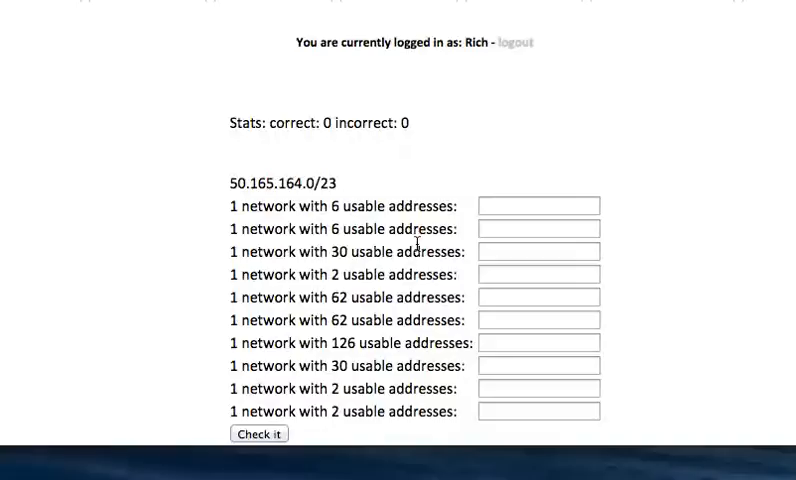
# Answer the first 6-address network with 50.165.164.0/29, checking the prefix table.
pyautogui.click(538, 205)
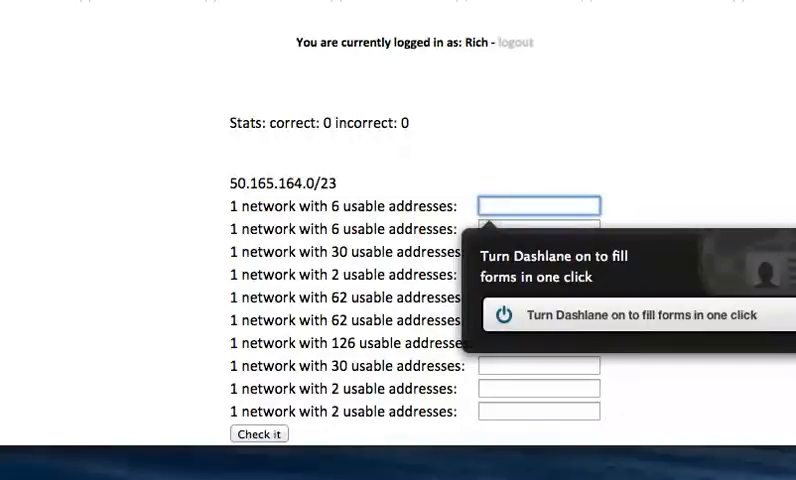
pyautogui.write('5')
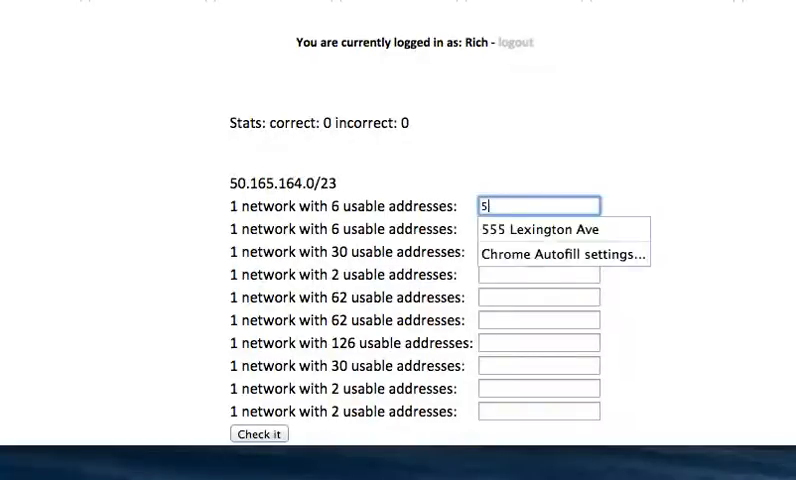
pyautogui.write('0.165.164.')
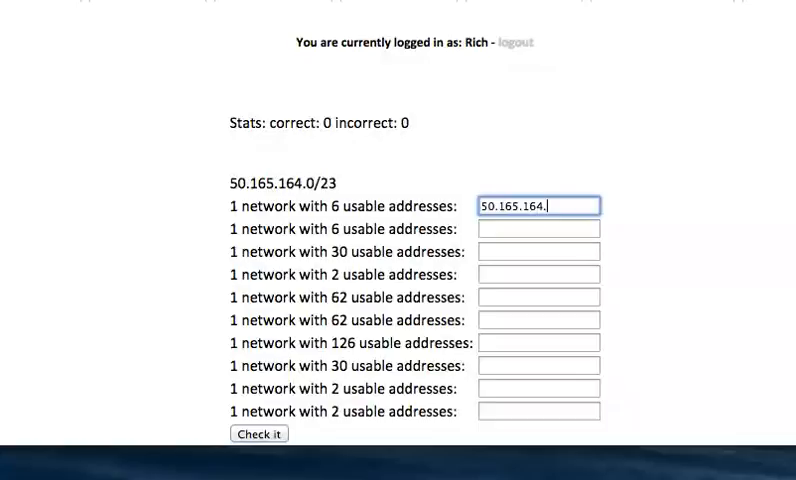
pyautogui.write('0/')
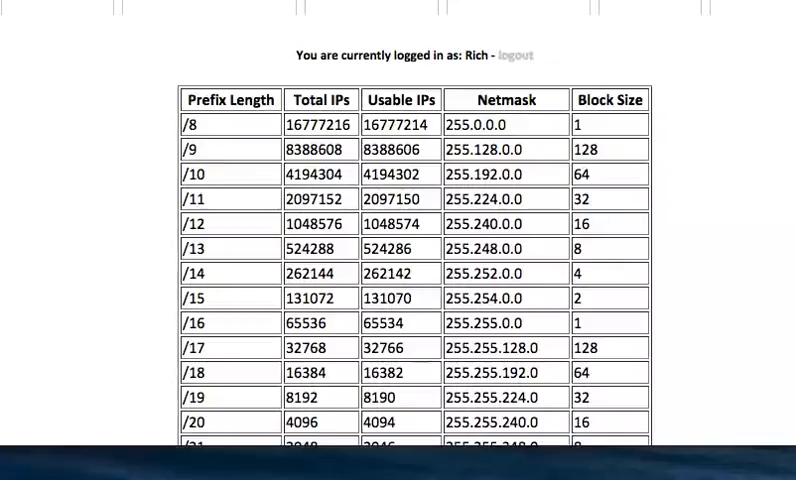
pyautogui.scroll(-3)
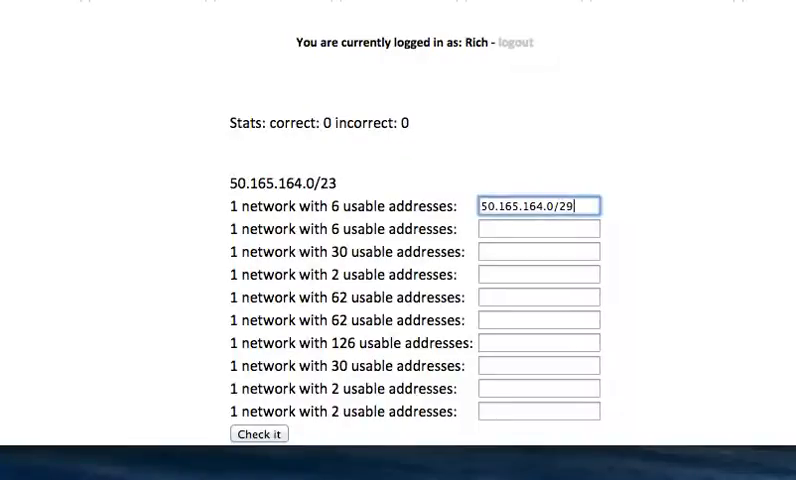
# Enter 50.165.164.8/29 as the second 6-address network's answer.
pyautogui.click(538, 228)
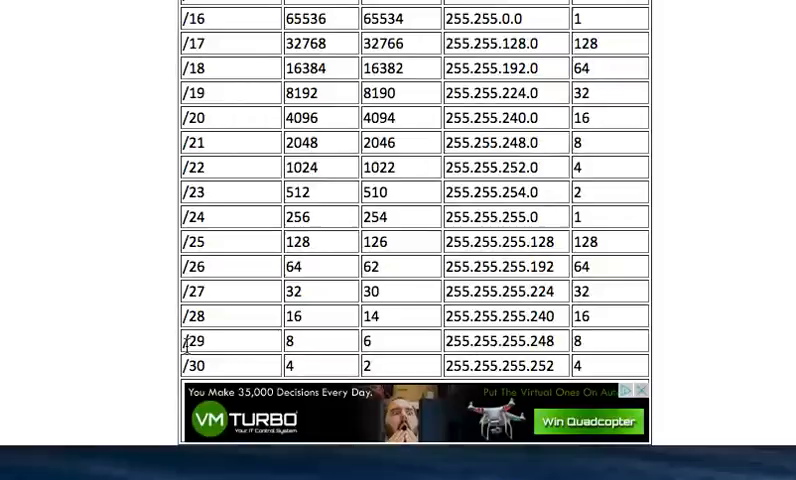
pyautogui.moveTo(588, 347)
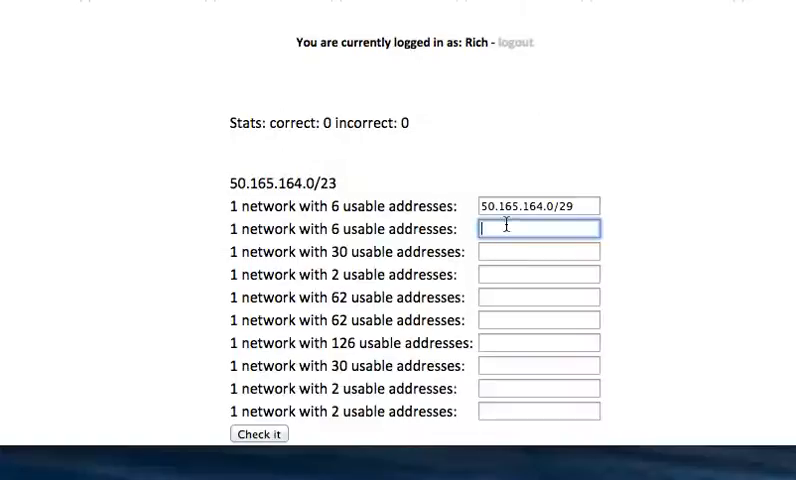
pyautogui.write('50.165')
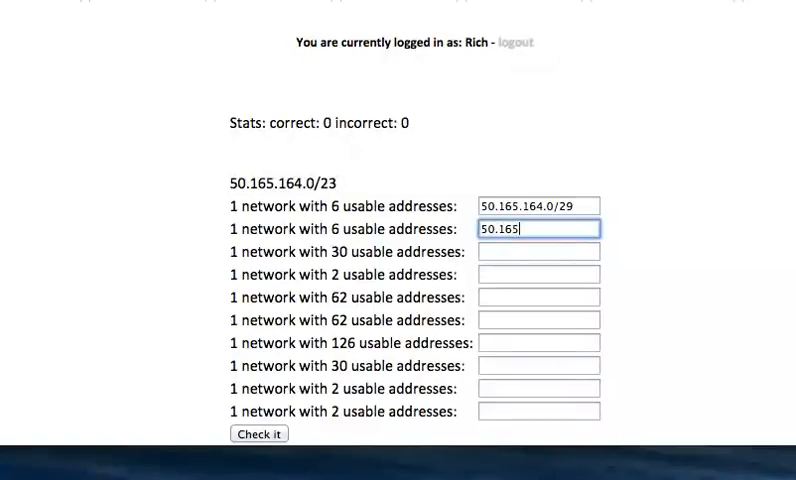
pyautogui.write('164.')
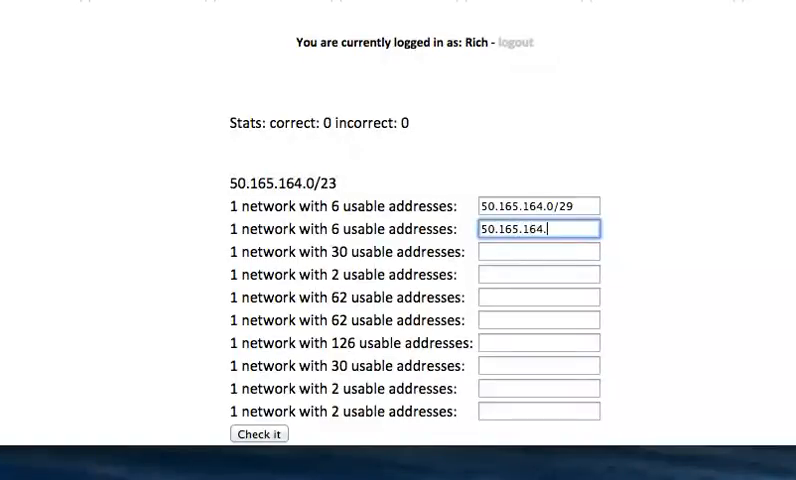
pyautogui.write('8/')
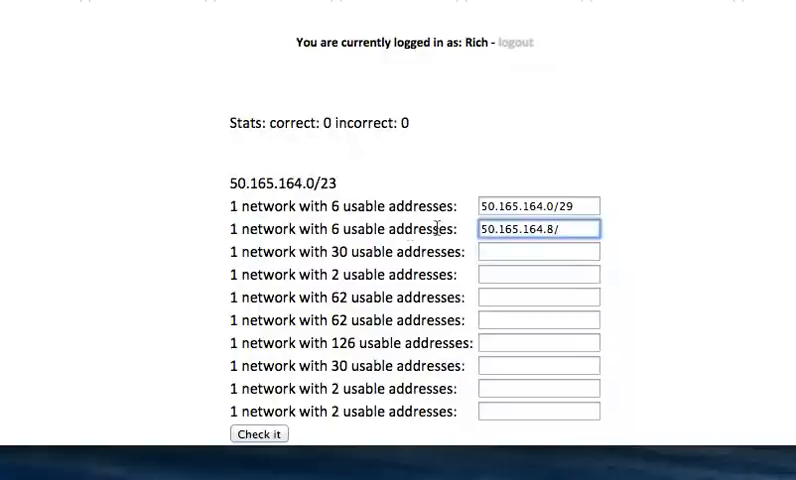
pyautogui.moveTo(620, 233)
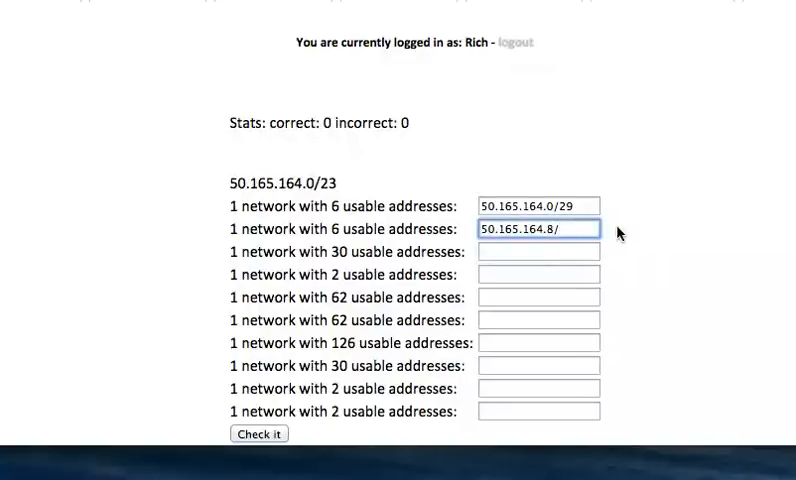
pyautogui.write('29')
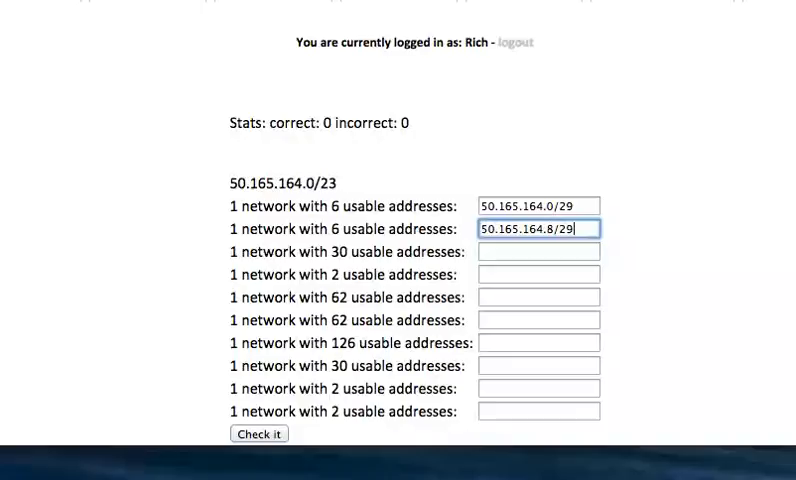
pyautogui.moveTo(518, 254)
pyautogui.write('50.165.16')
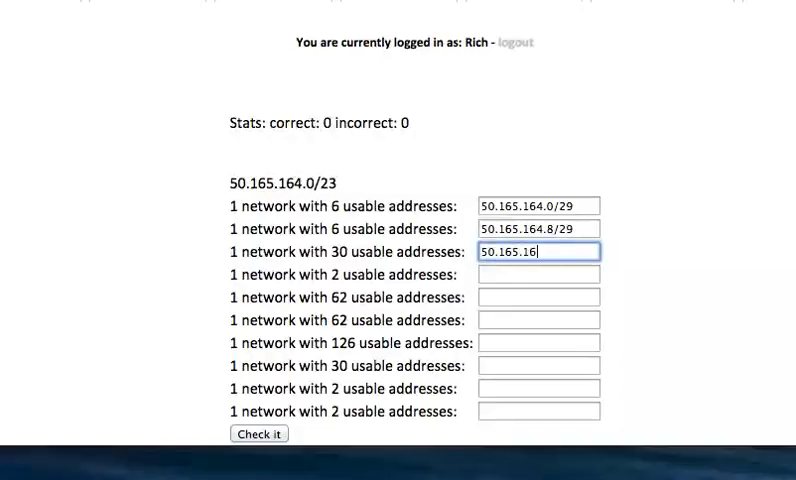
# Tentatively type 50.165.164.16 for the 30-address network, then view the prefix chart.
pyautogui.write('4.')
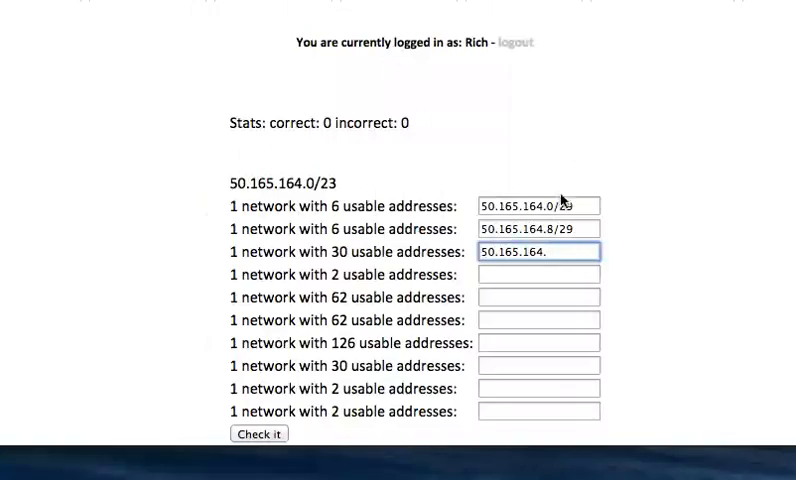
pyautogui.write('16')
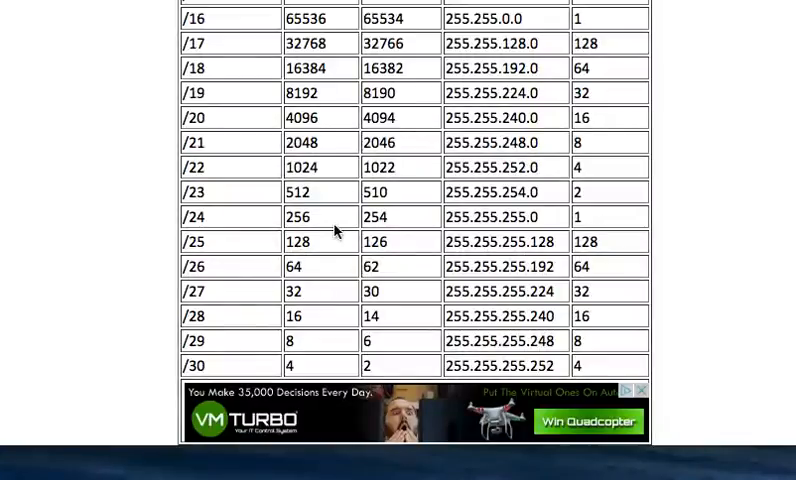
pyautogui.moveTo(362, 298)
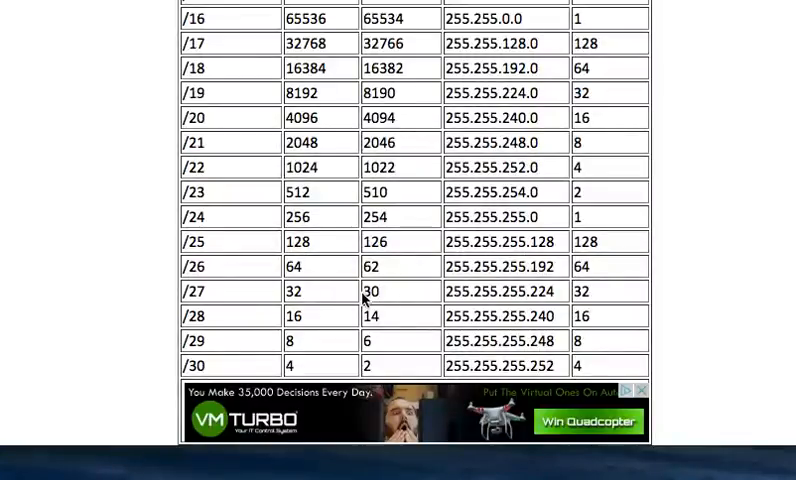
pyautogui.moveTo(590, 293)
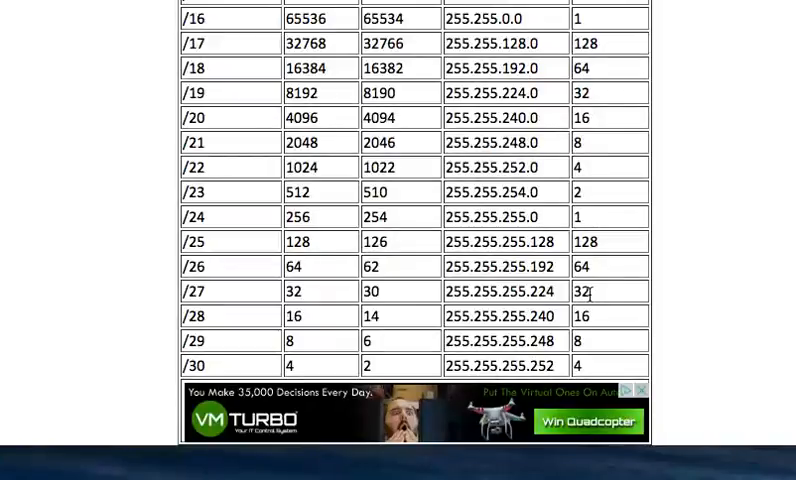
pyautogui.moveTo(612, 311)
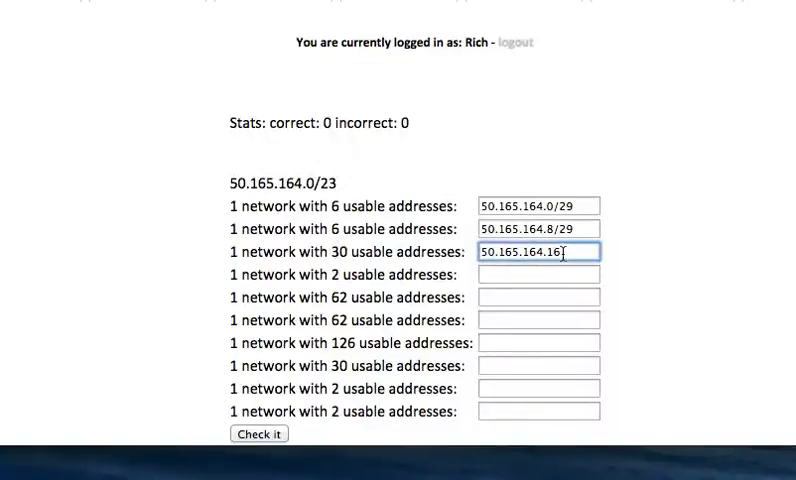
# Replace the mistaken 16 so the 30-address answer reads 50.165.164.32/27.
pyautogui.press('BackSpace')
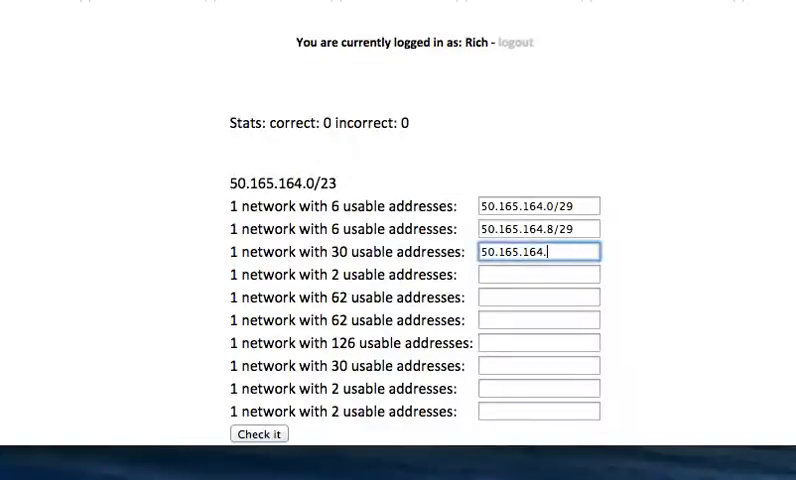
pyautogui.write('3')
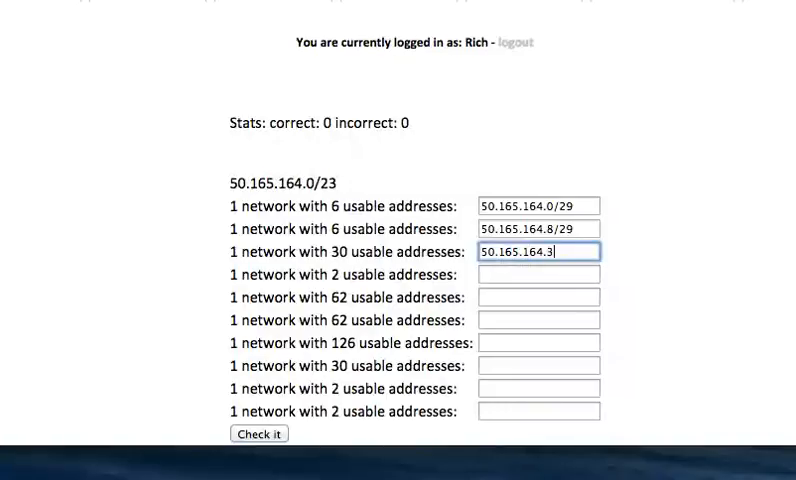
pyautogui.write('2/')
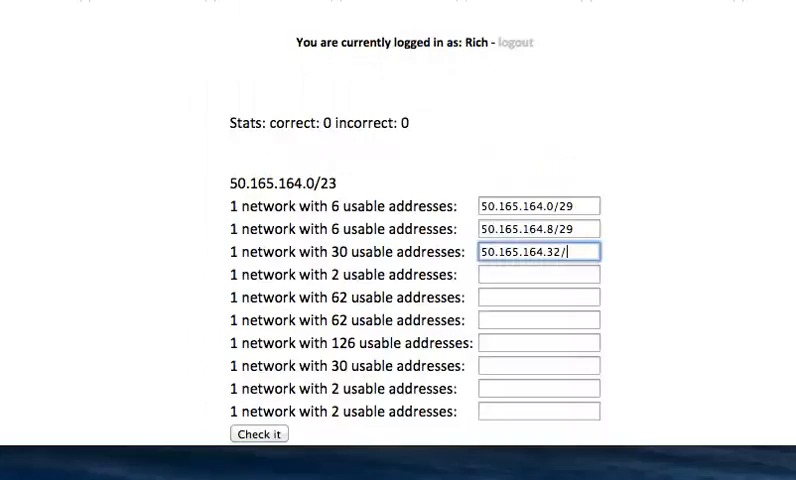
pyautogui.write('27')
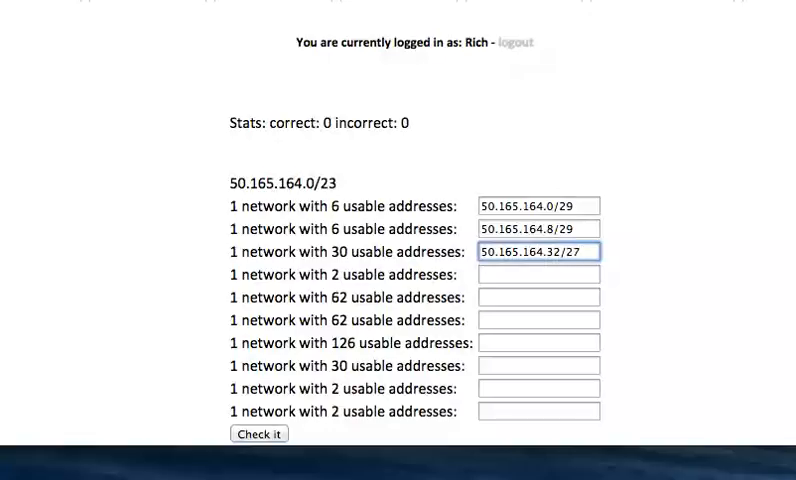
# Enter 50.165.164.64/30 as the 2-address network's answer.
pyautogui.click(538, 274)
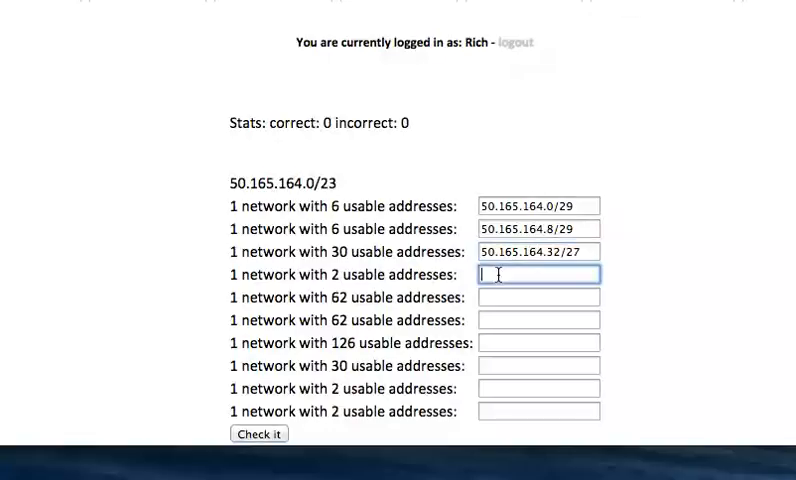
pyautogui.write('50.16')
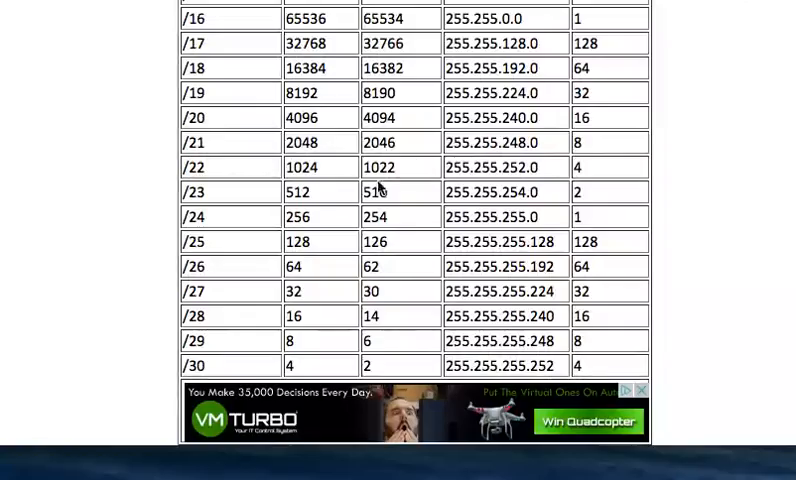
pyautogui.moveTo(385, 192)
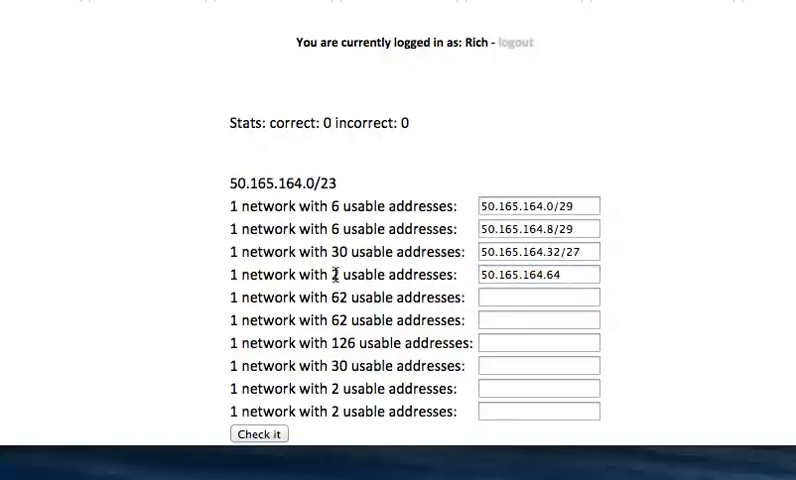
pyautogui.click(538, 274)
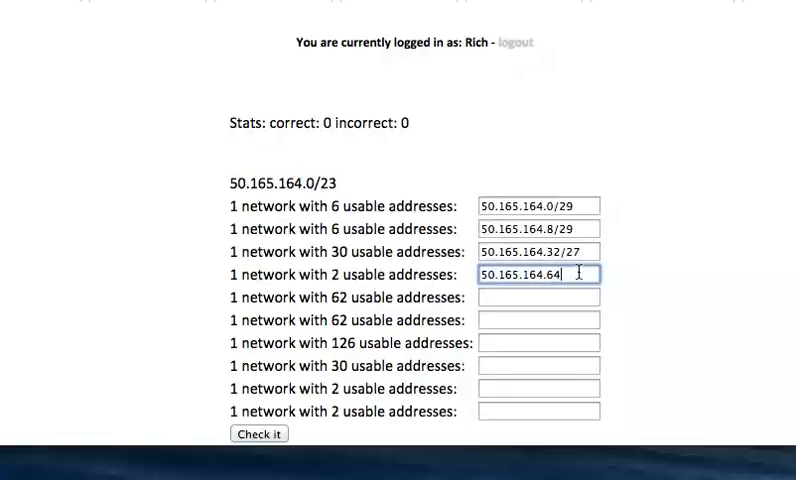
pyautogui.write('/30')
pyautogui.click(539, 297)
pyautogui.write('50.165.')
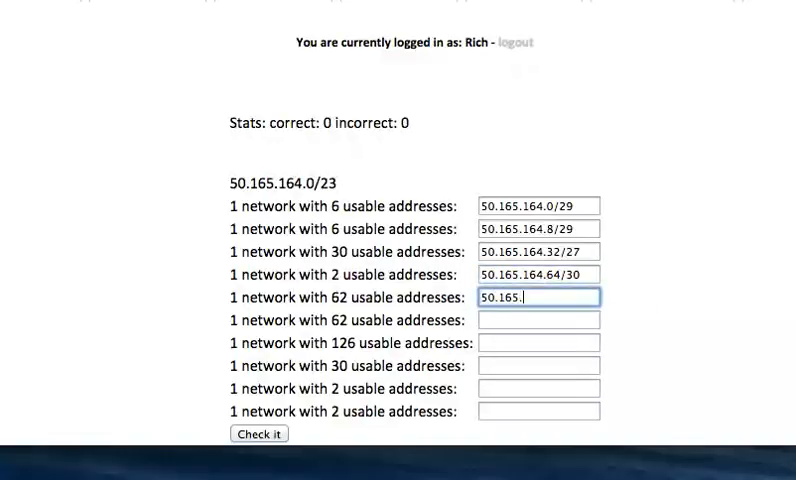
# Answer the first 62-address network as 50.165.164.128/26, fixing the mistyped 68.
pyautogui.write('164.')
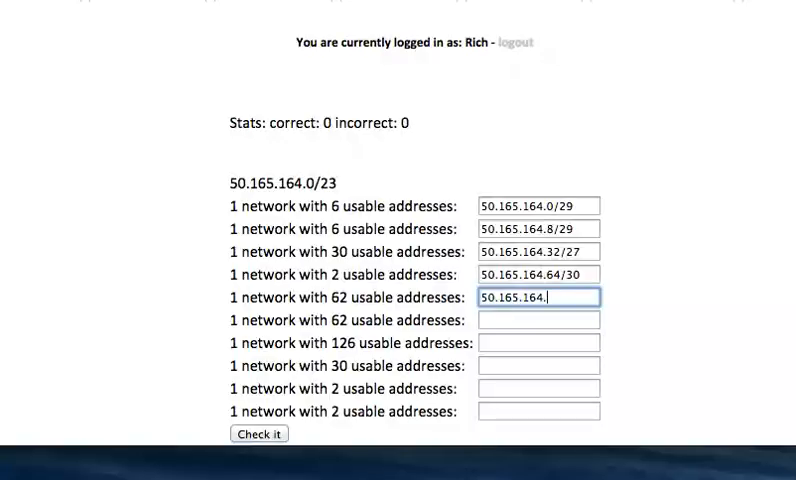
pyautogui.write('68')
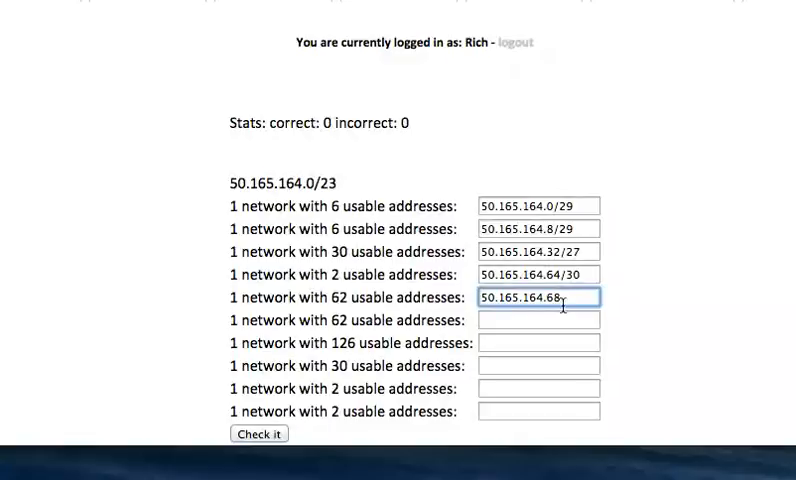
pyautogui.press('backspace')
pyautogui.write('128/2')
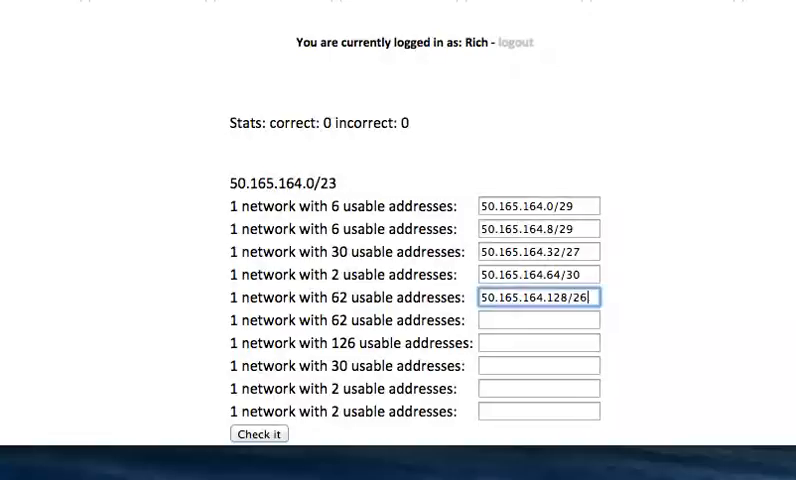
pyautogui.click(538, 320)
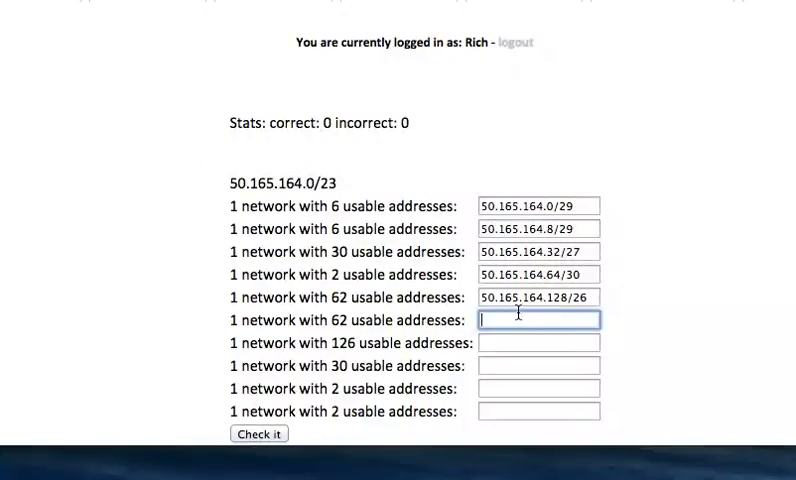
# Enter 50.165.164.192/26 for the second 62-address network.
pyautogui.write('50.1')
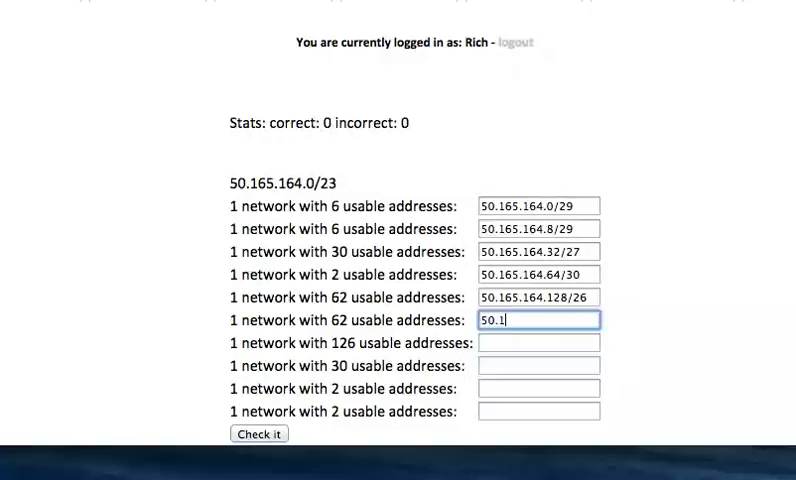
pyautogui.write('65.164')
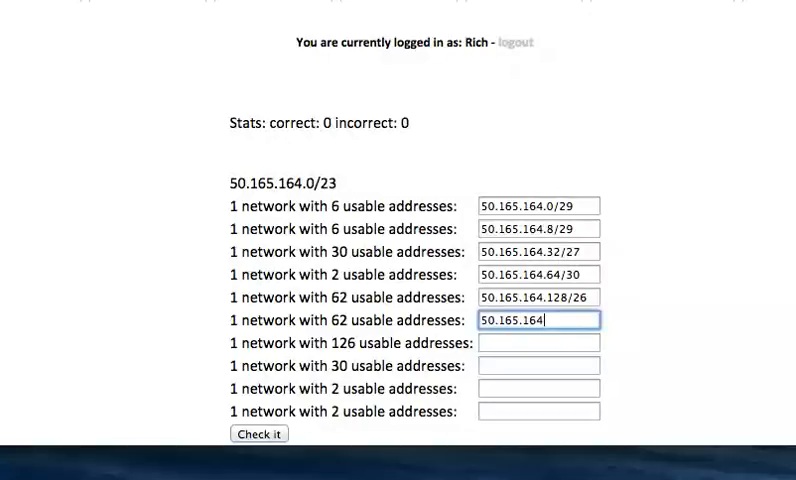
pyautogui.write('.')
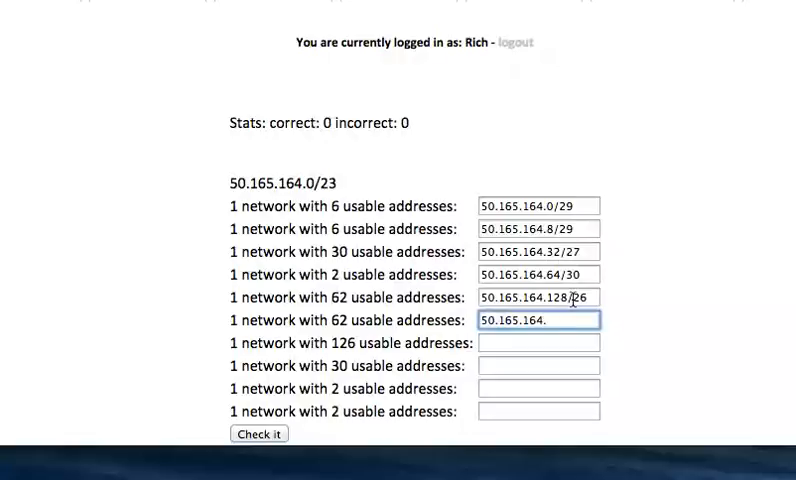
pyautogui.write('192')
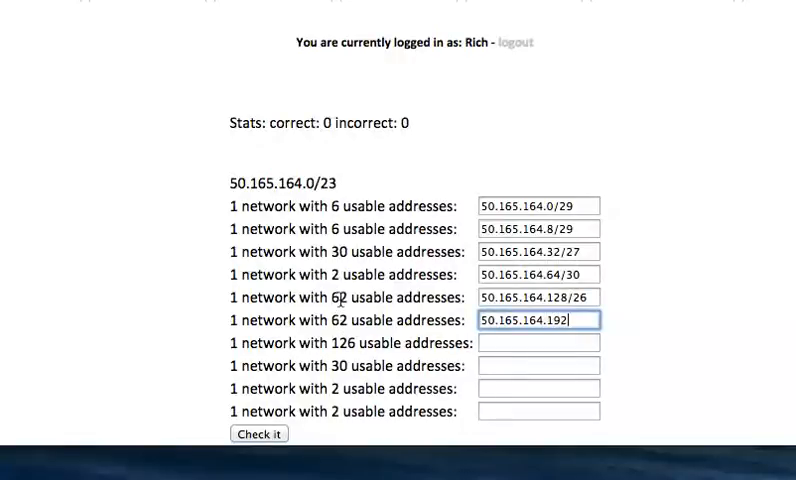
pyautogui.write('/')
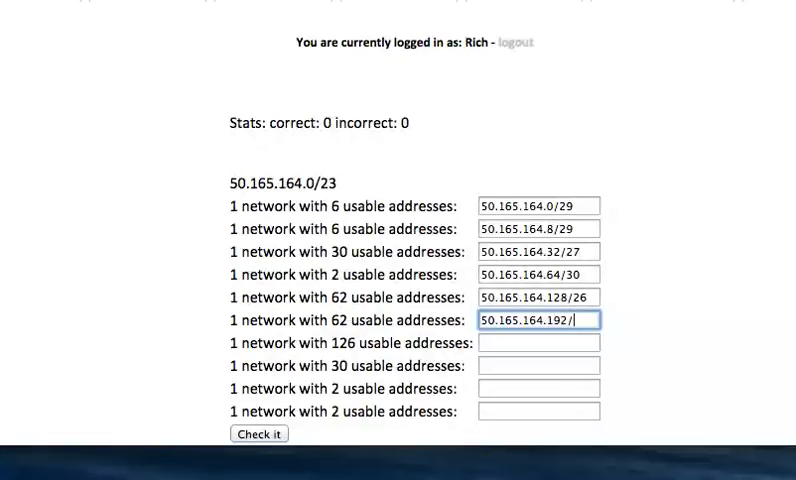
pyautogui.write('26')
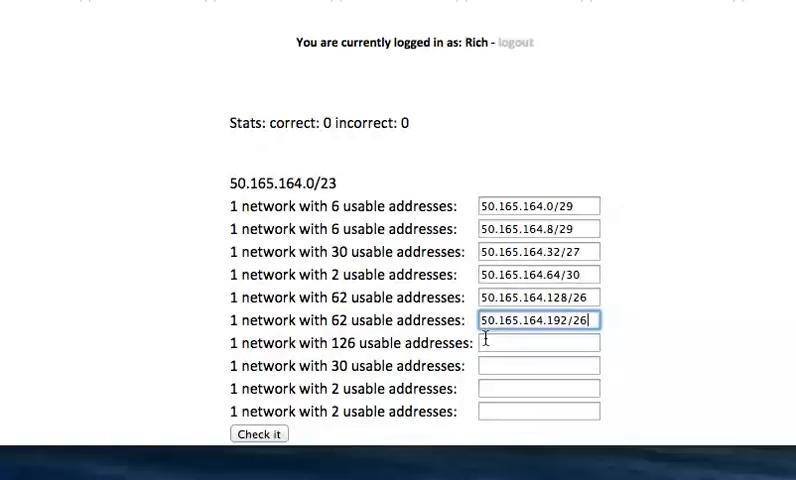
# Start the 126-address network's answer with 50.165.165.0/.
pyautogui.write('50.165.164')
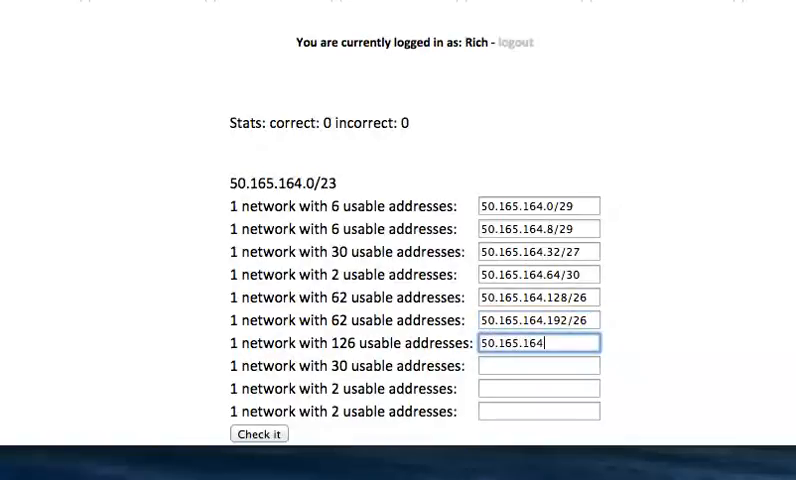
pyautogui.write('.')
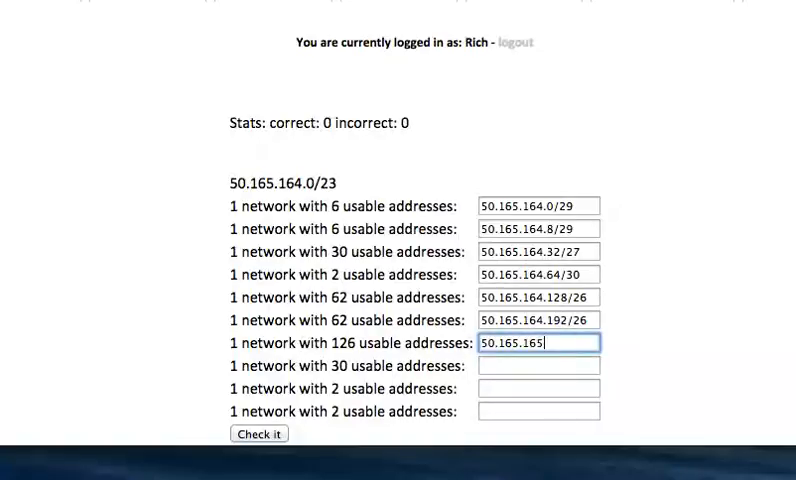
pyautogui.write('2')
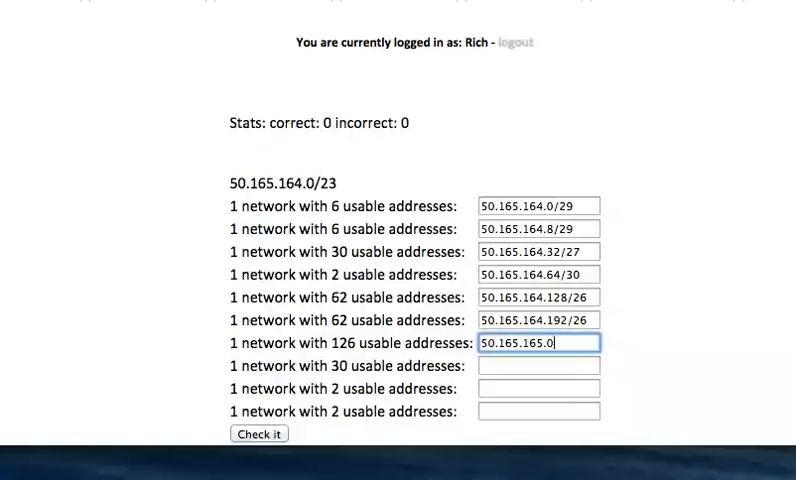
pyautogui.write('/')
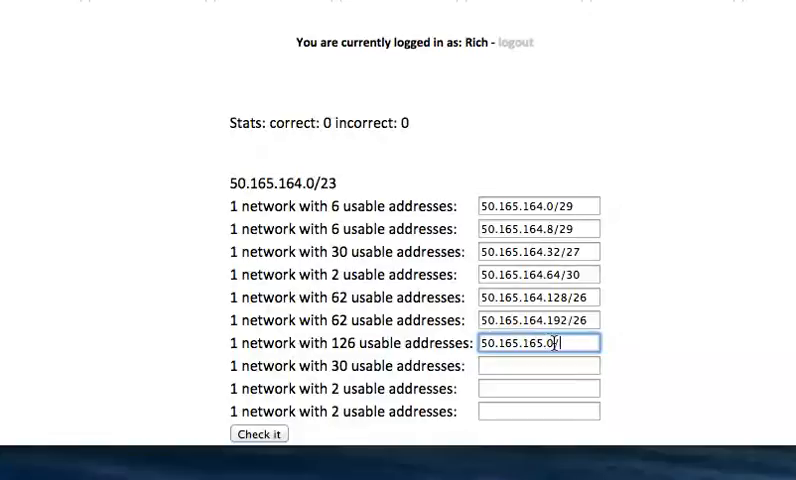
pyautogui.write('/')
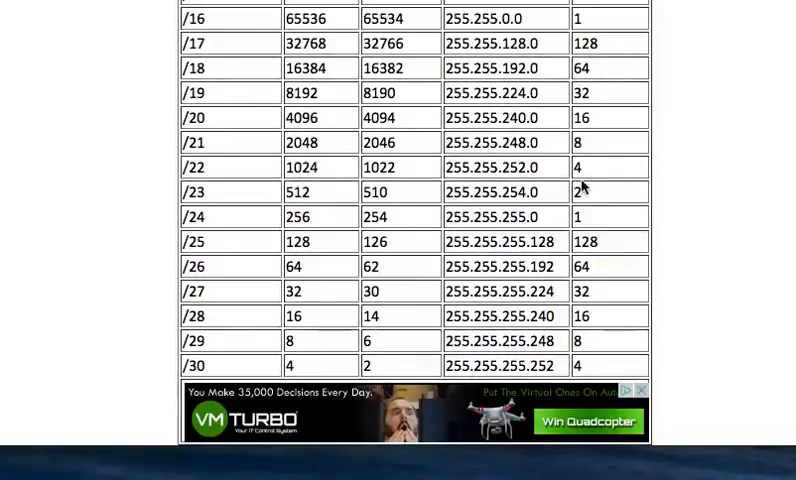
pyautogui.moveTo(585, 242)
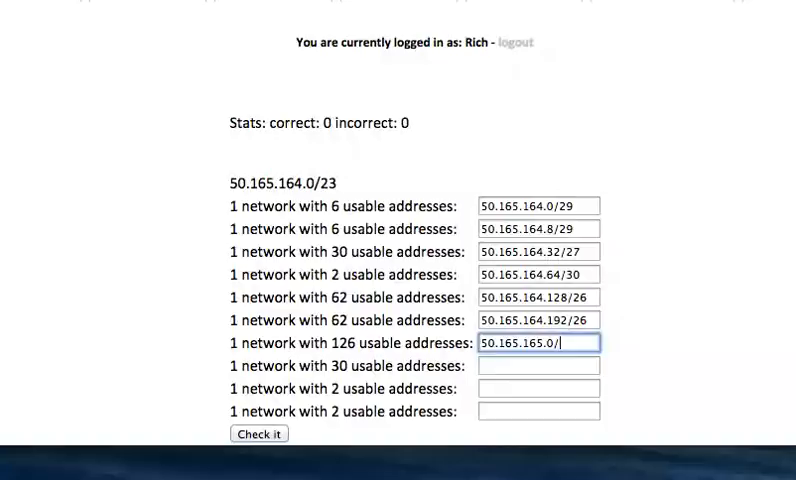
# Finish 50.165.165.0/25 and enter 50.165.165.128/27 for the 30-address network.
pyautogui.write('25')
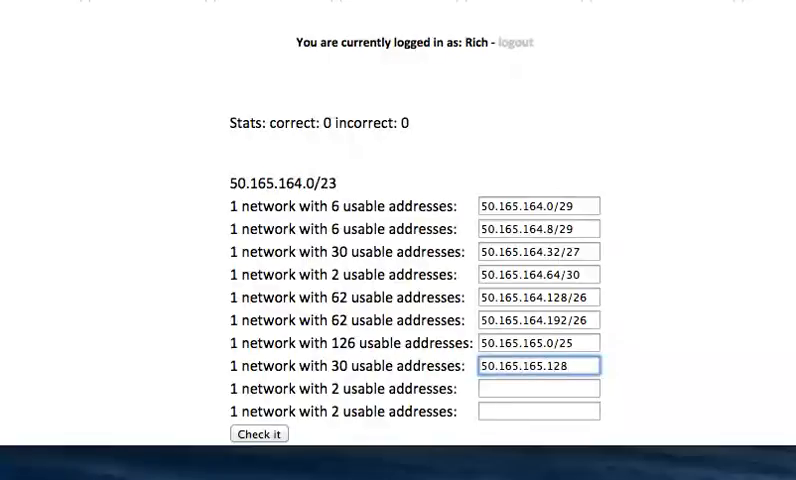
pyautogui.write('/2')
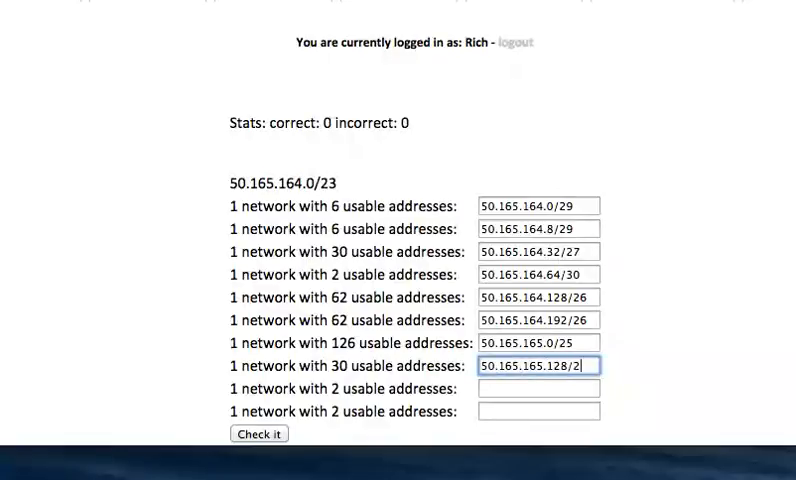
pyautogui.write('7')
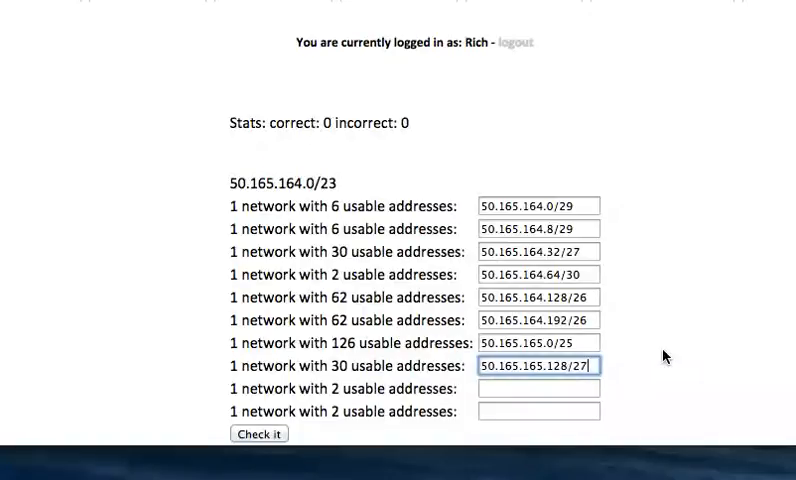
pyautogui.moveTo(505, 403)
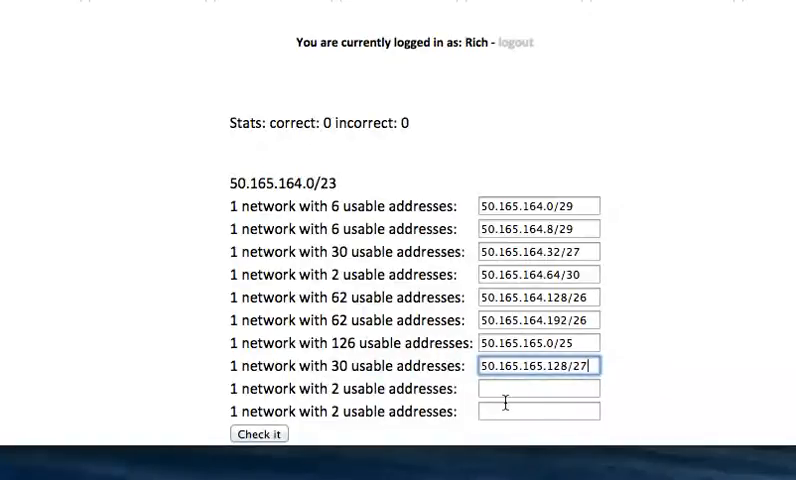
pyautogui.click(538, 388)
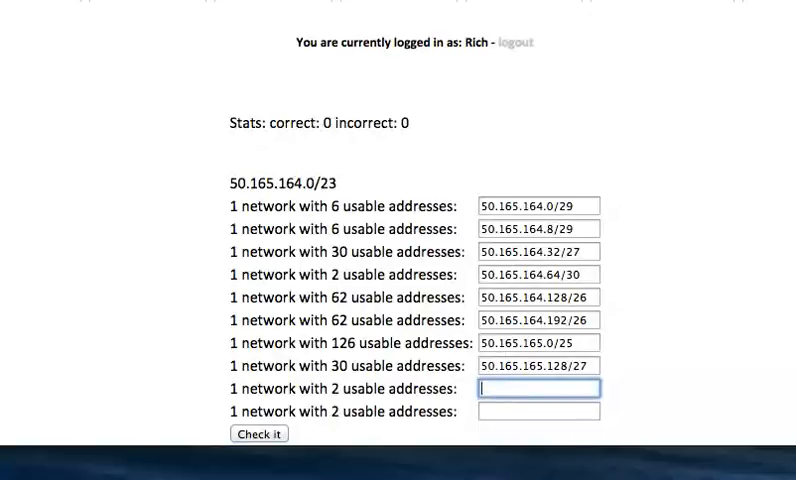
# Fill in the two remaining 2-address network answers with /30 prefixes.
pyautogui.write('50.165.165.160')
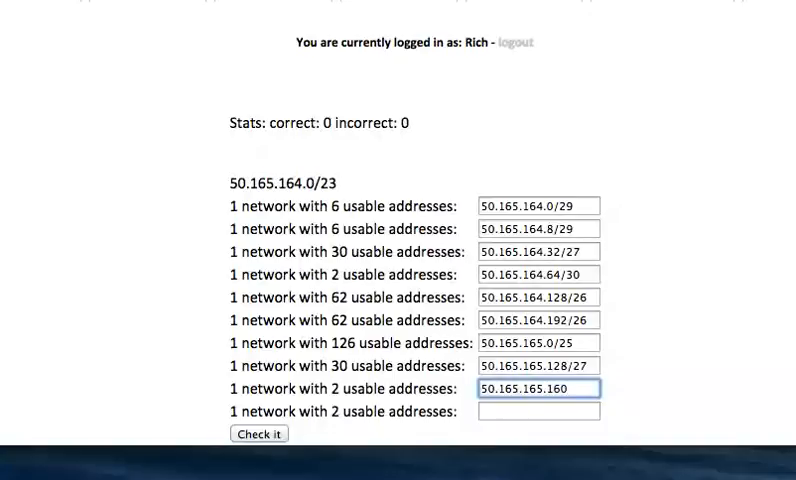
pyautogui.write('/')
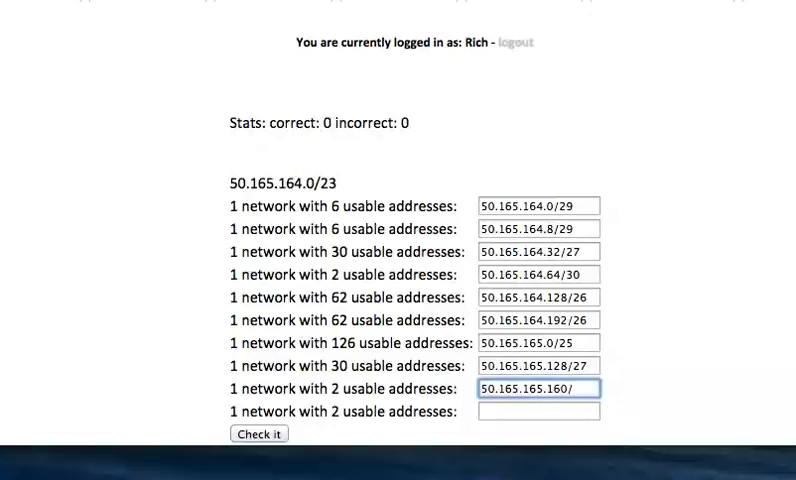
pyautogui.write('30')
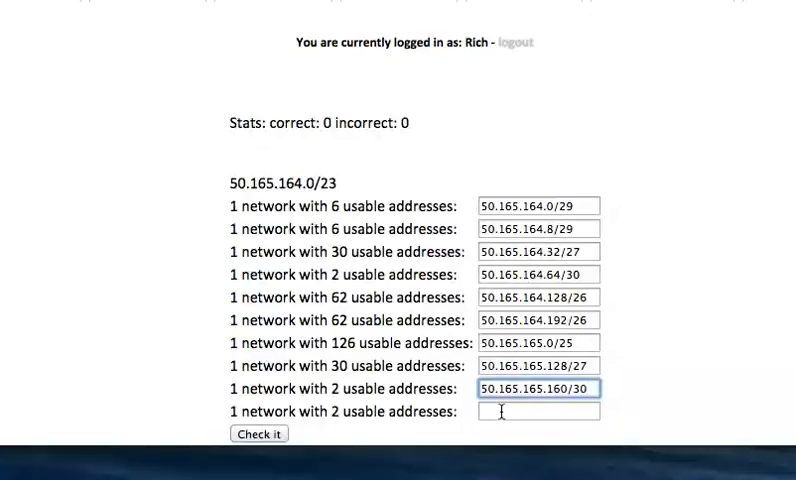
pyautogui.write('50.1165.1')
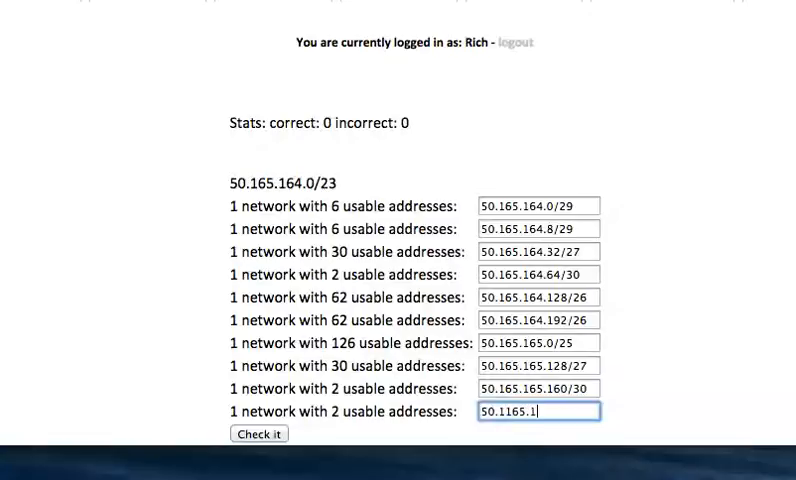
pyautogui.press('BackSpace')
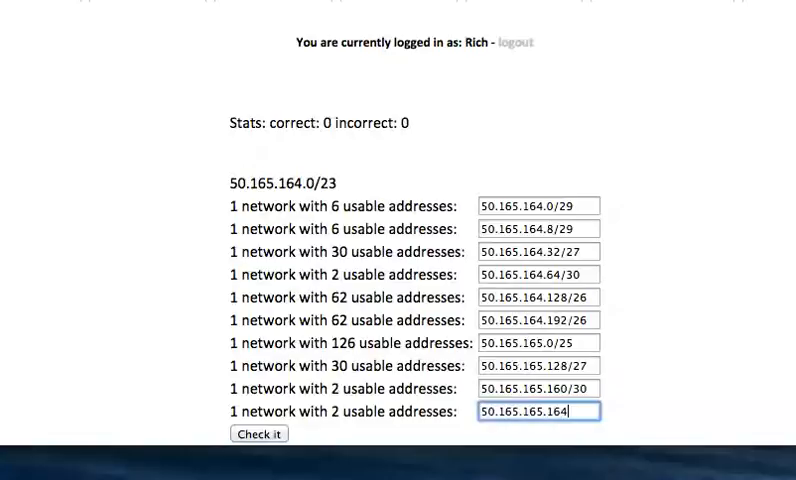
pyautogui.write('/30')
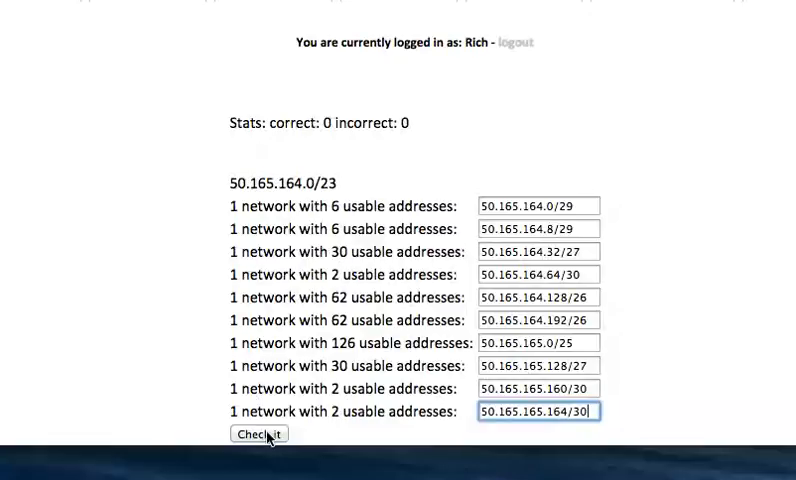
# Submit the answers for checking and load the next problem, 204.88.80.0/20.
pyautogui.click(258, 433)
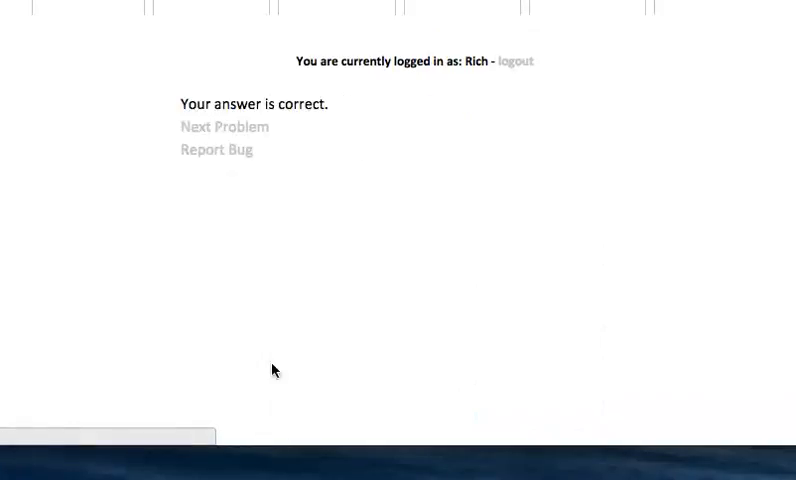
pyautogui.click(224, 127)
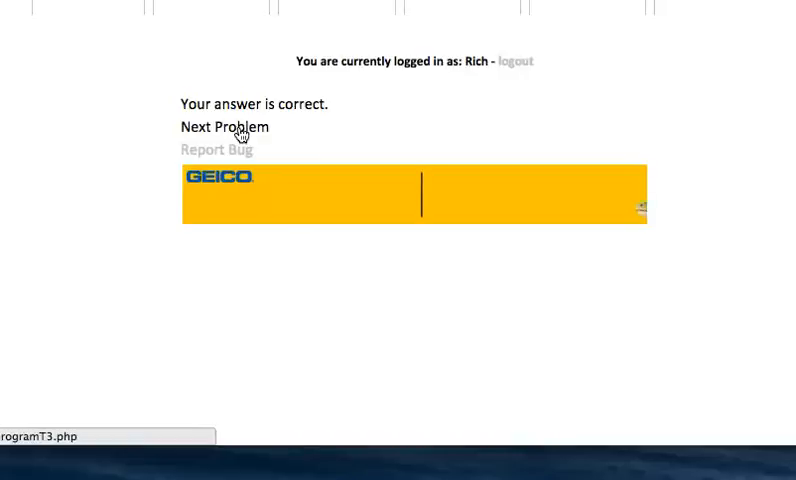
pyautogui.click(224, 127)
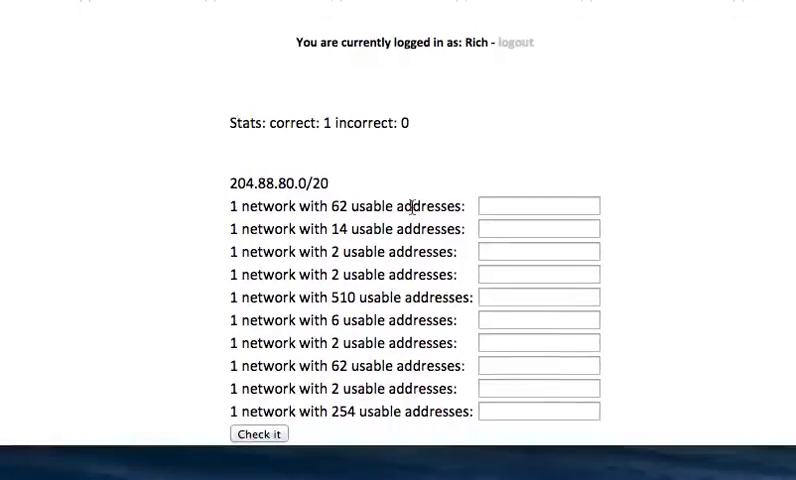
# Enter 204.88.80.0/26 and 204.88.80.64/28 as the first two subnet answers.
pyautogui.click(538, 205)
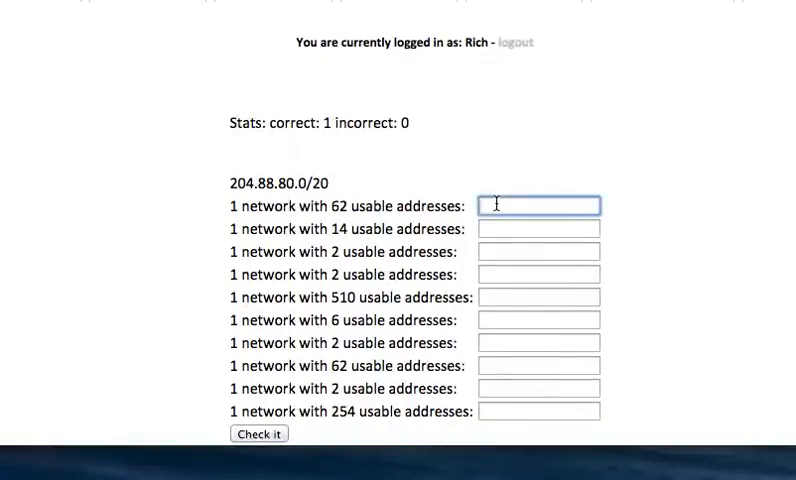
pyautogui.write('204.')
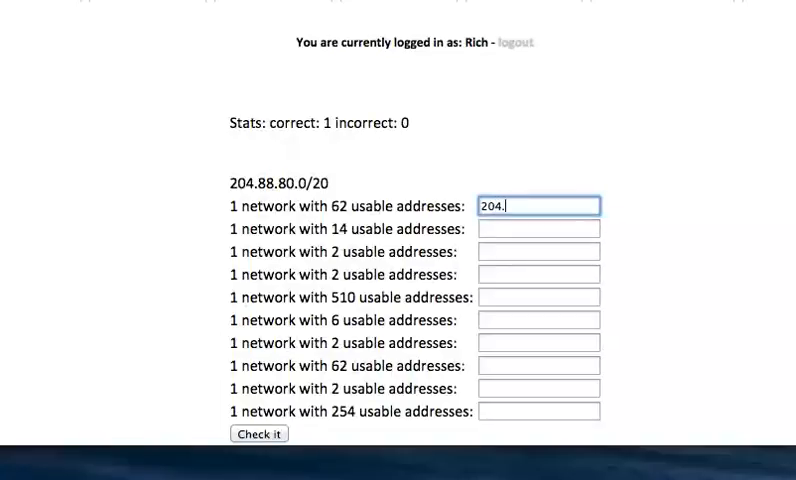
pyautogui.write('88.80.')
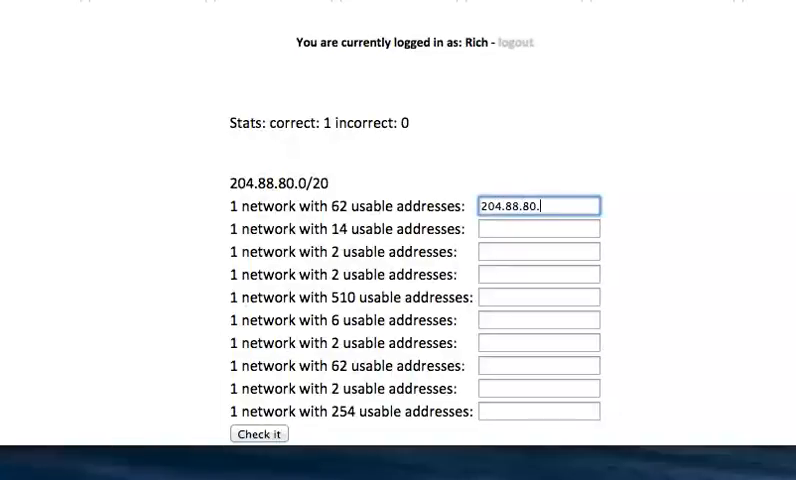
pyautogui.write('/')
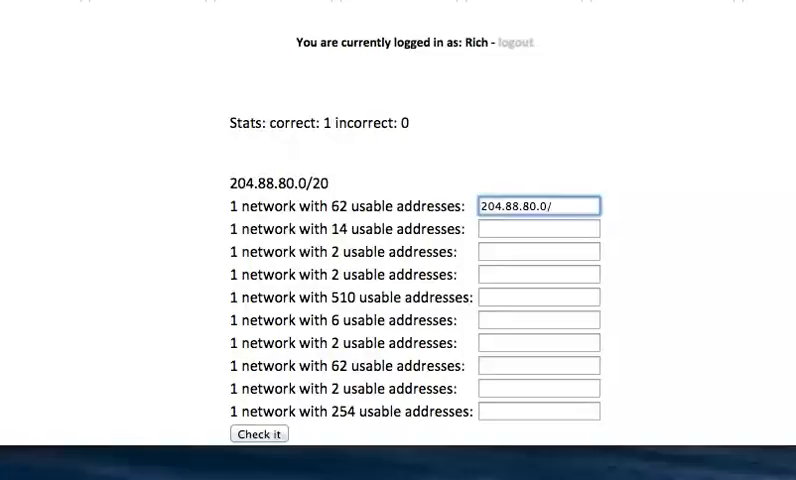
pyautogui.write('26')
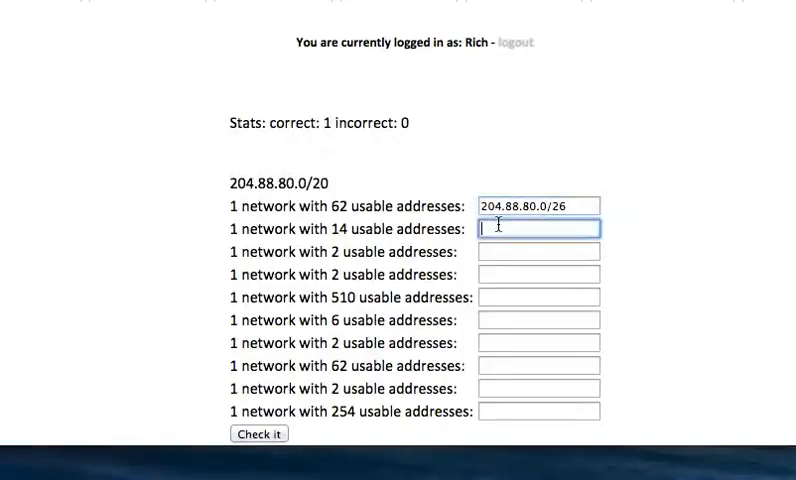
pyautogui.write('204.88.80.')
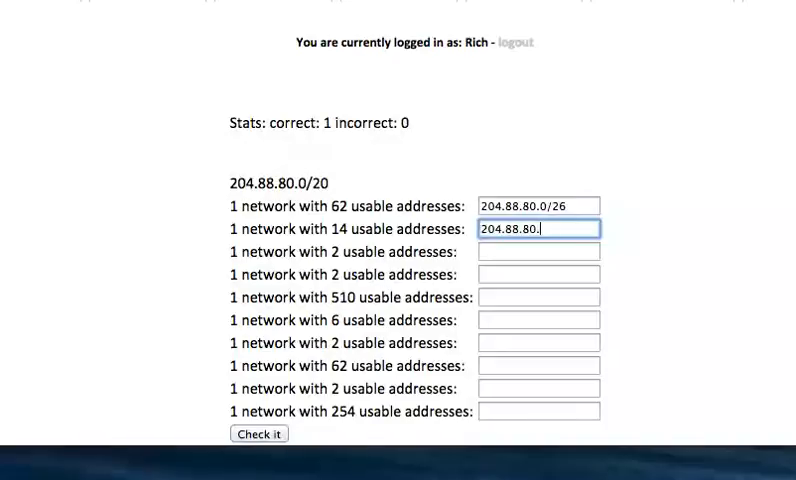
pyautogui.write('64')
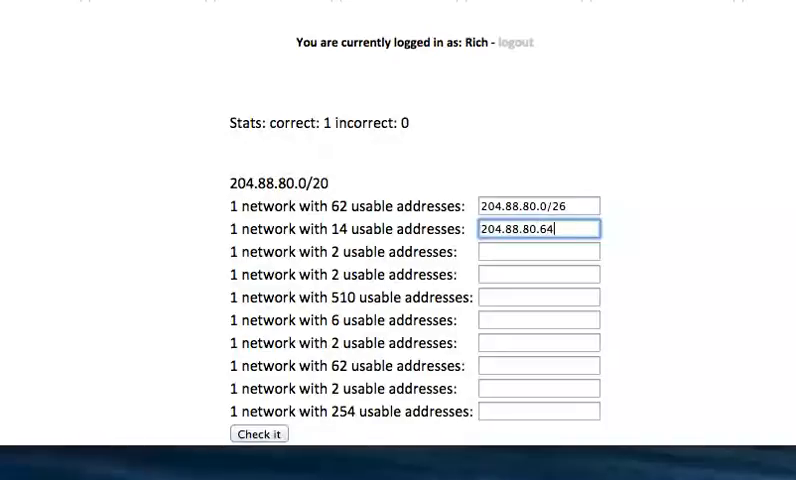
pyautogui.write('/')
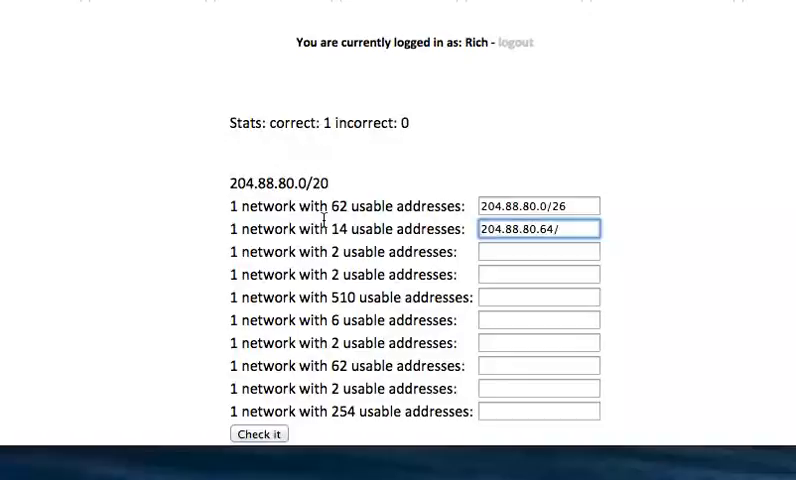
pyautogui.write('28')
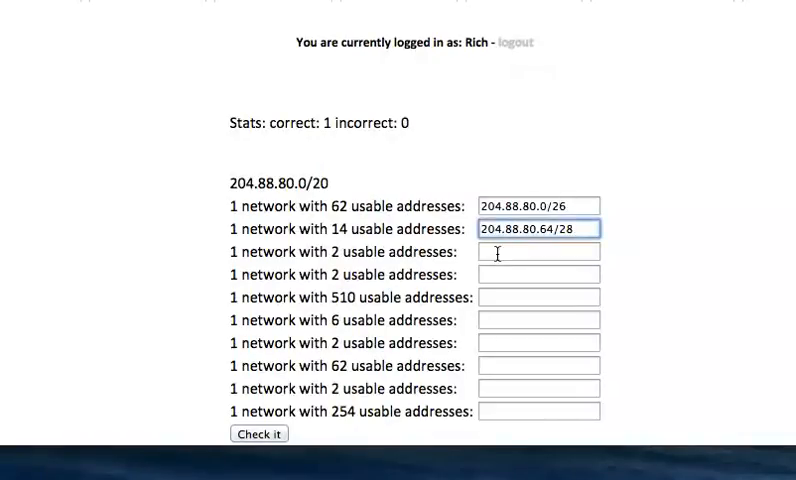
# Enter 204.88.80.80/30 and 204.88.80.84/30 as the third and fourth answers.
pyautogui.write('204.')
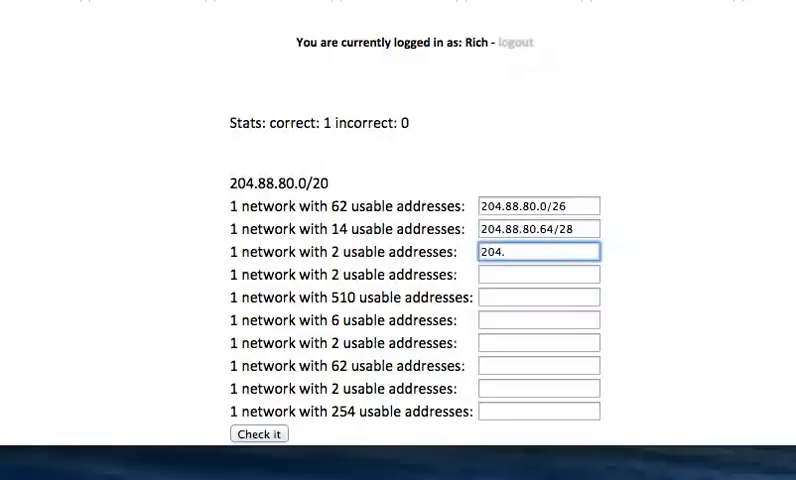
pyautogui.write('88.80.')
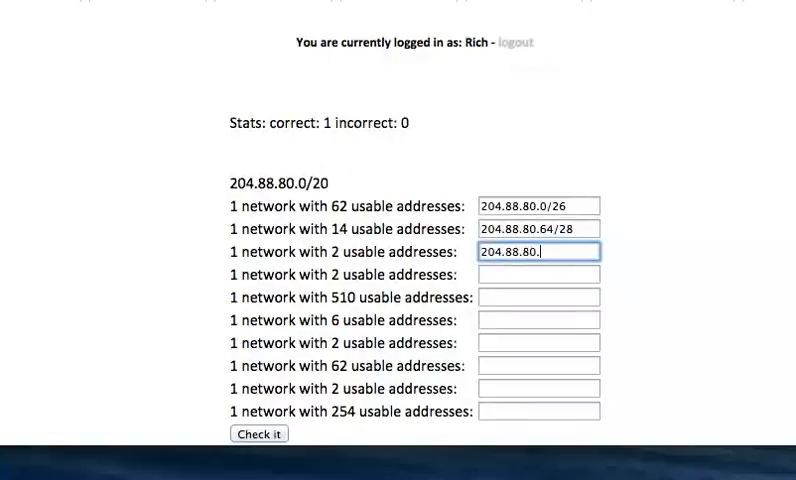
pyautogui.write('8')
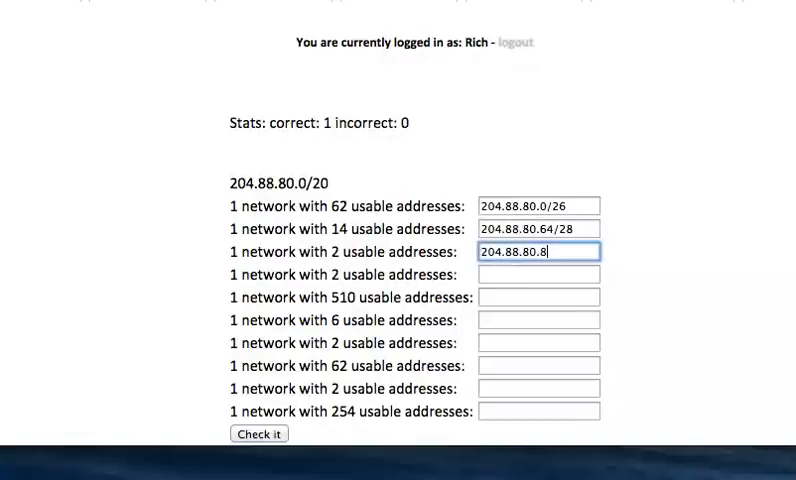
pyautogui.write('0')
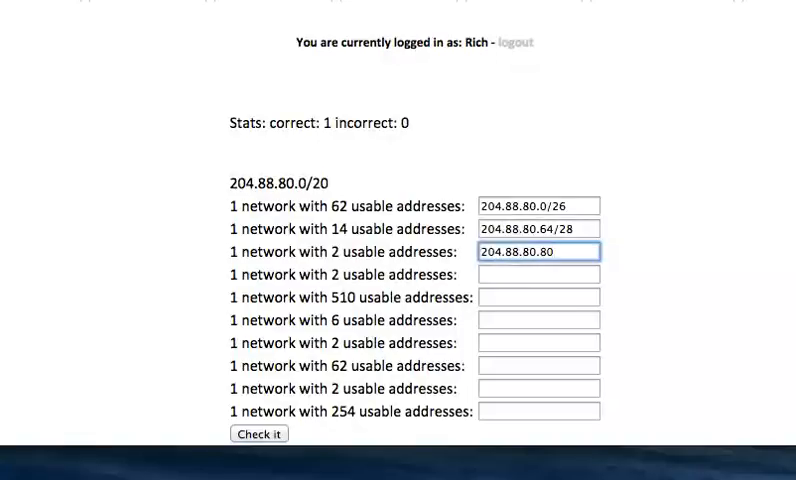
pyautogui.write('/30')
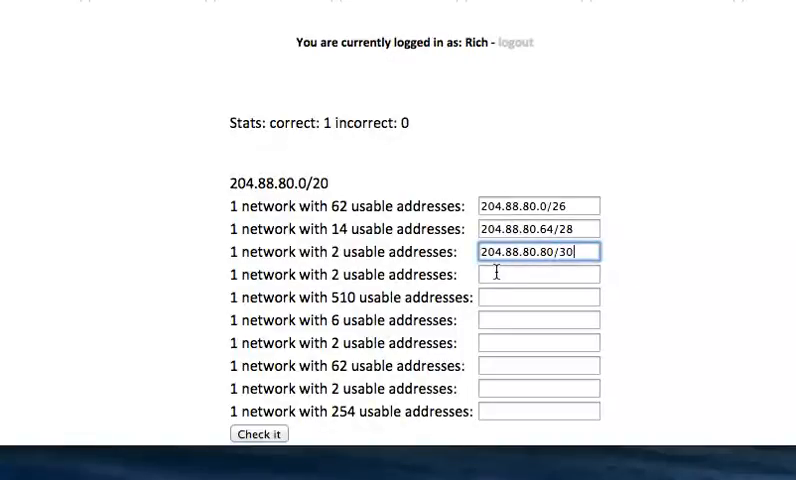
pyautogui.write('204.88.80')
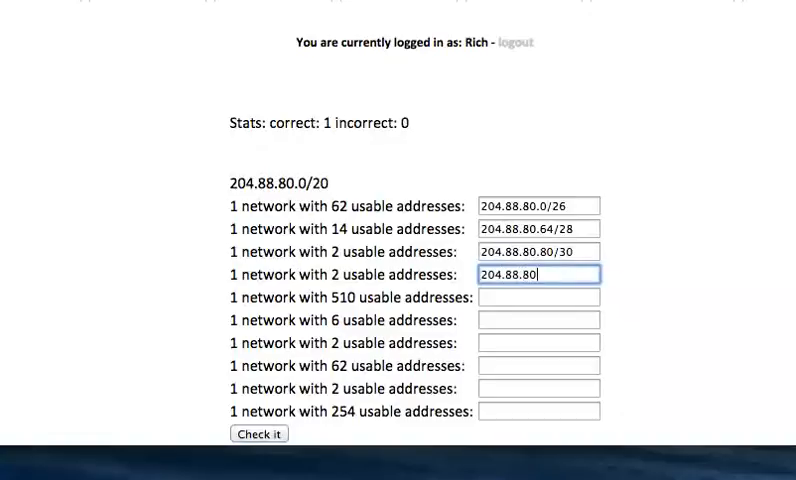
pyautogui.write('.84')
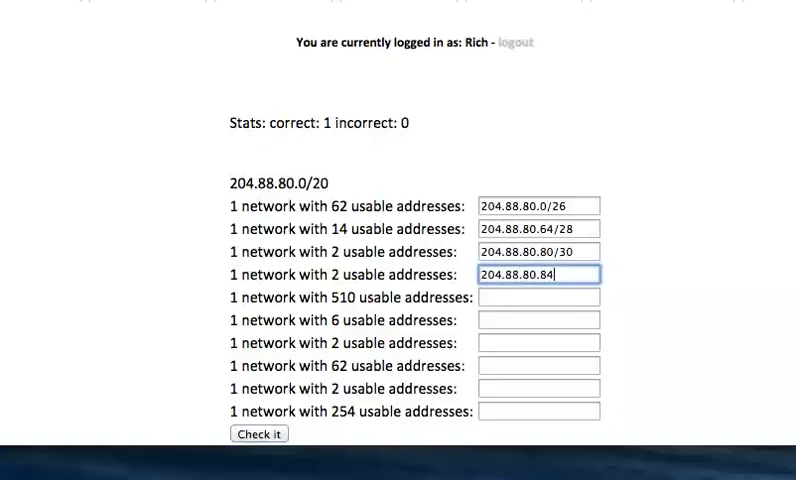
pyautogui.write('/30')
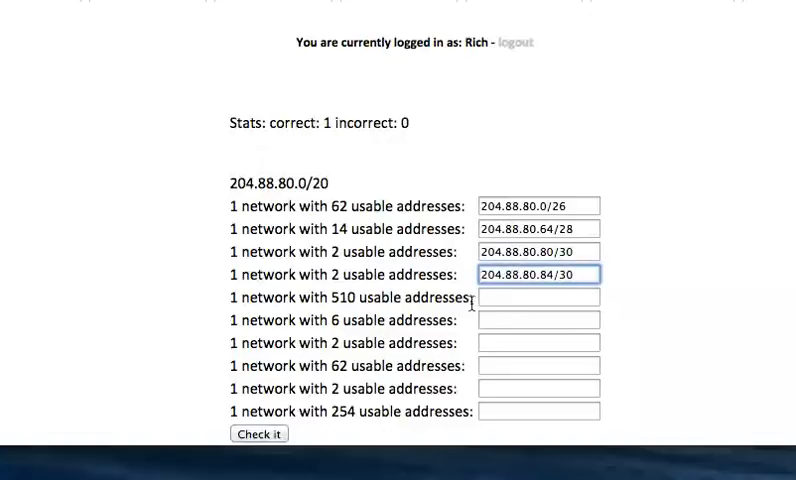
# Begin the 510-address answer with 204.88, erasing the mistyped characters.
pyautogui.write('204.88.80')
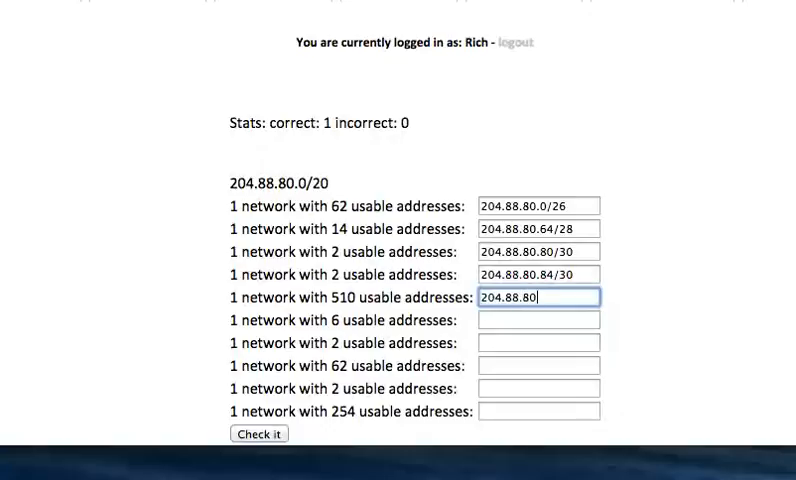
pyautogui.write('.')
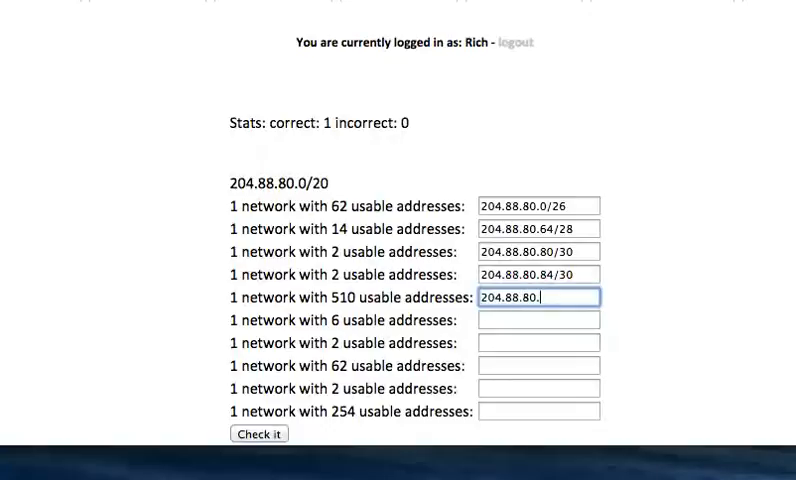
pyautogui.write('88')
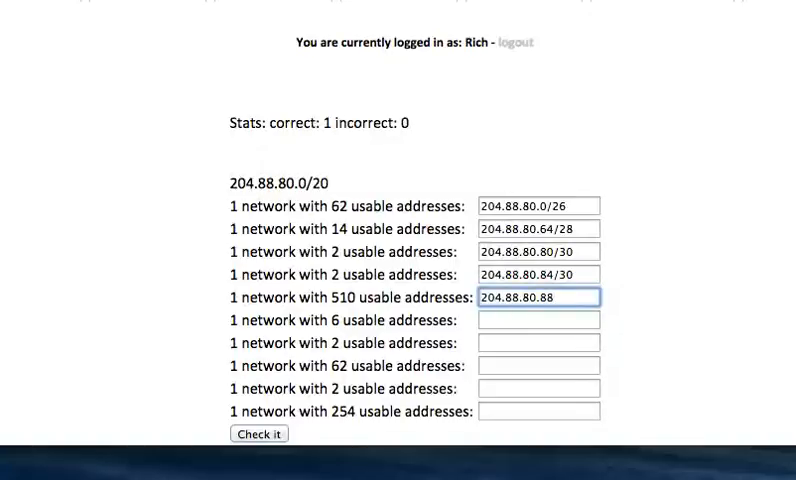
pyautogui.press('BackSpace')
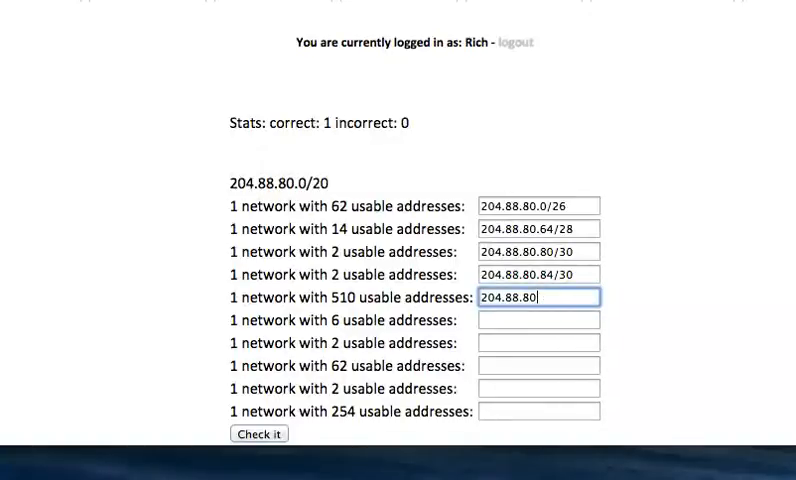
pyautogui.press('BackSpace')
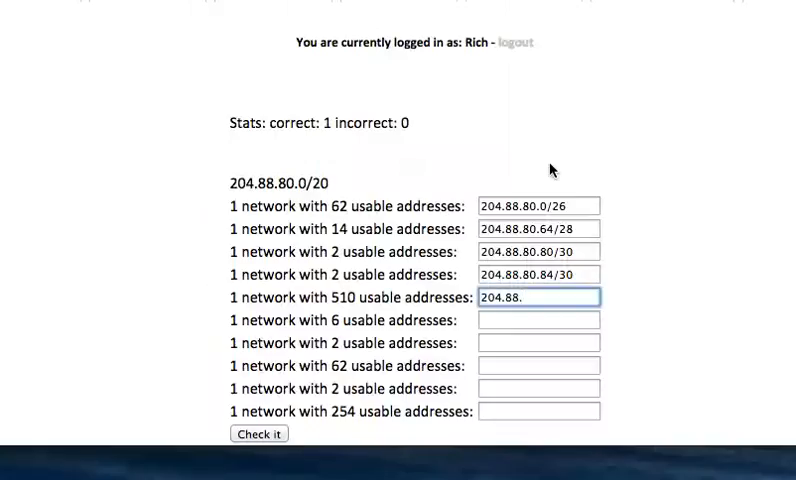
# Complete the 510-usable-address answer as 204.88.82.0/23.
pyautogui.write('8')
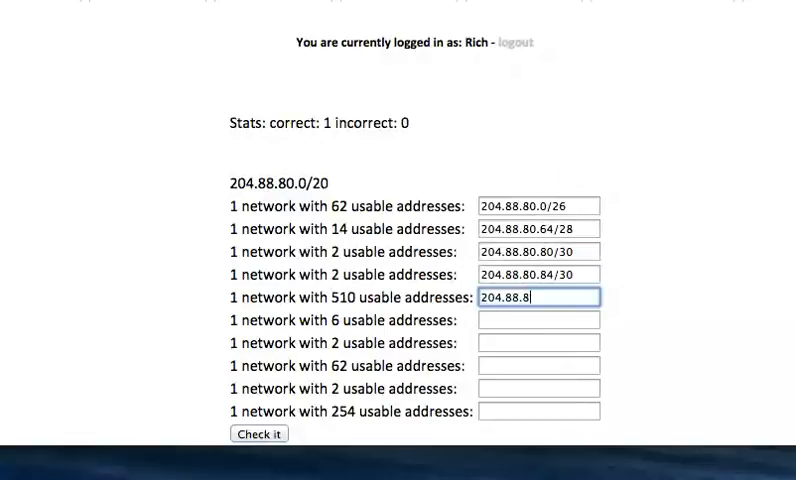
pyautogui.write('2.')
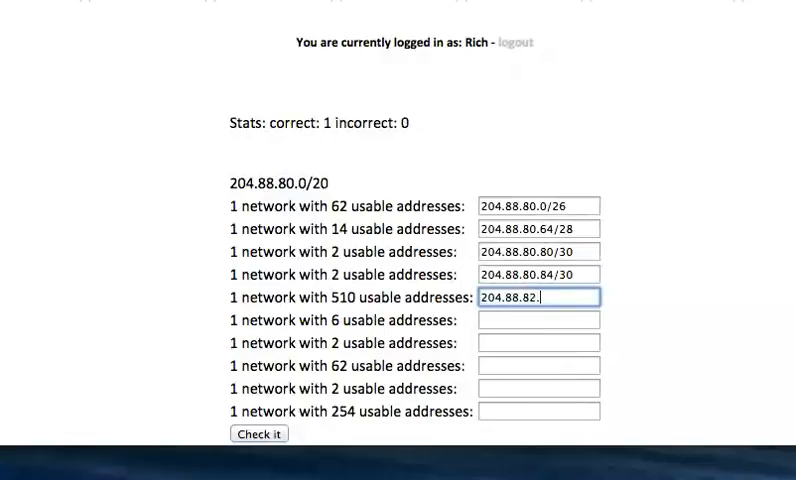
pyautogui.write('0/')
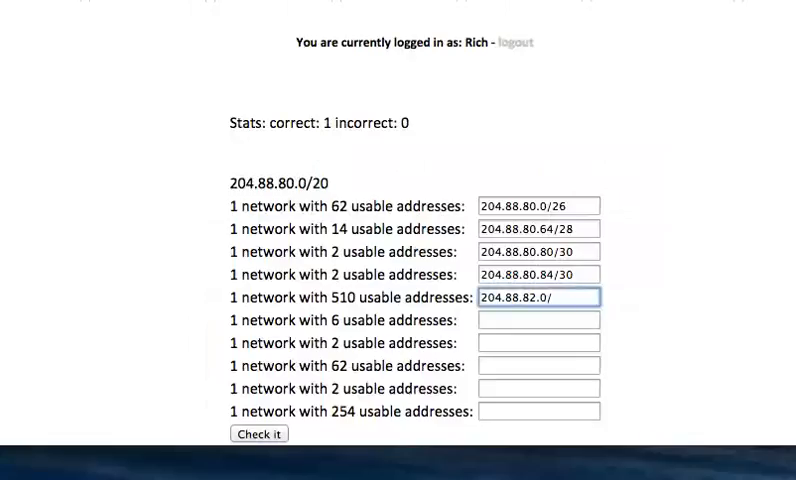
pyautogui.write('23')
pyautogui.click(539, 320)
pyautogui.write('2')
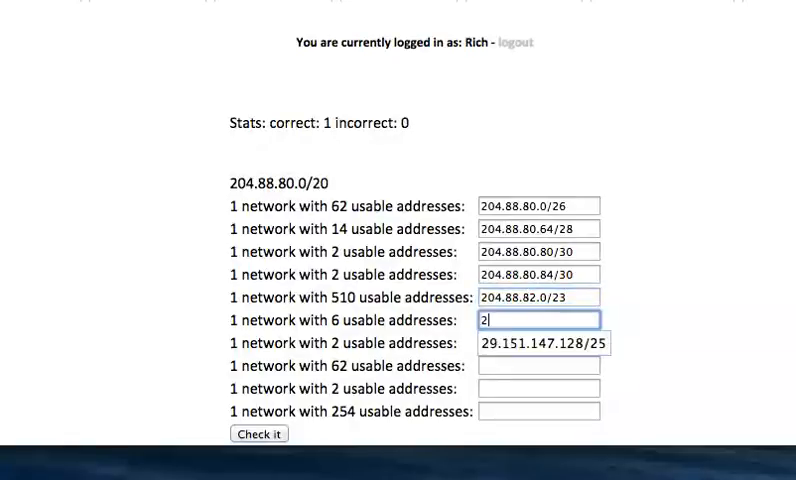
# Begin the 6-usable-address answer, entering the 204.88.84 network portion.
pyautogui.write('04.88')
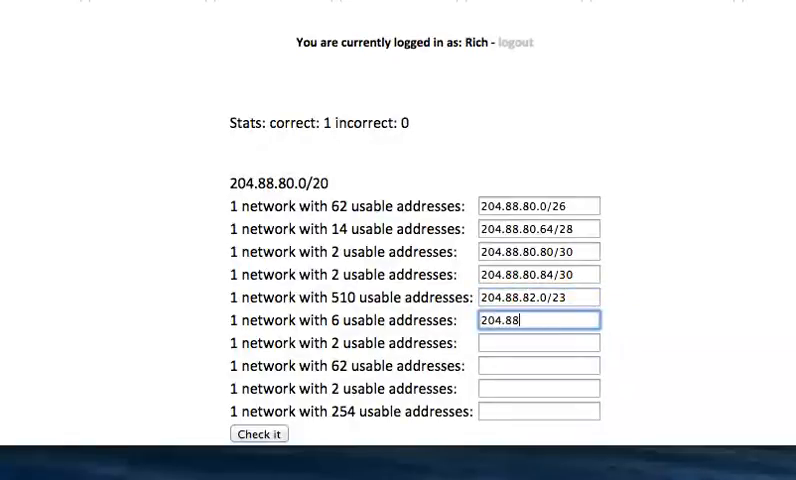
pyautogui.write('.')
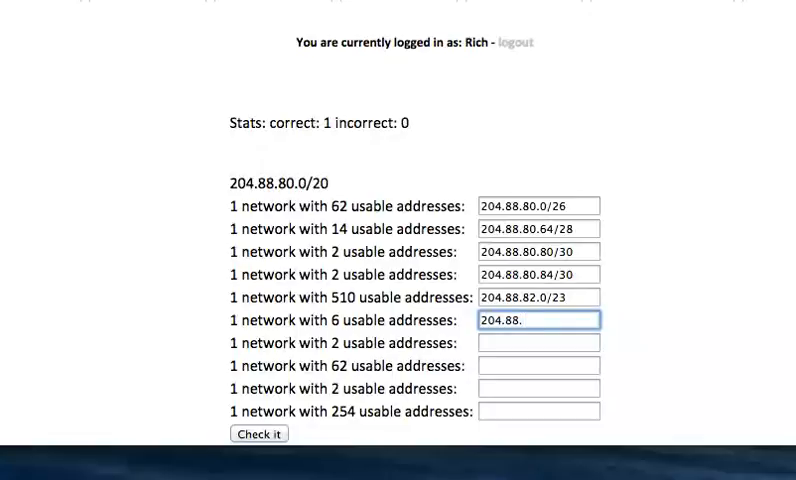
pyautogui.write('83')
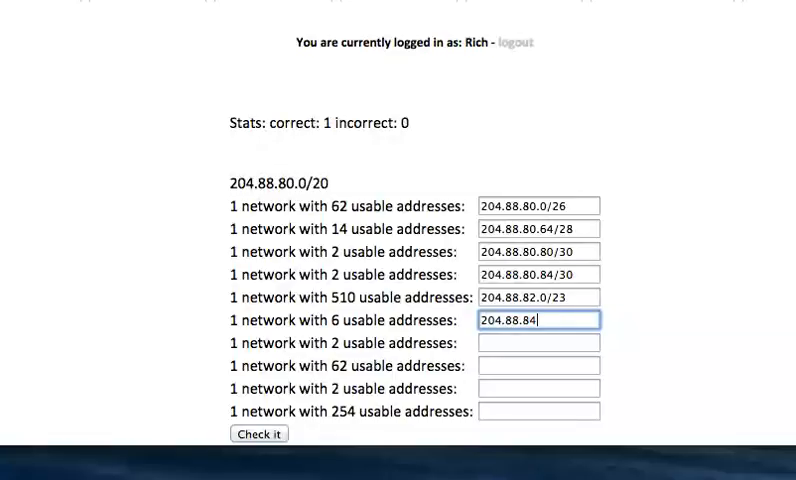
pyautogui.write('0/')
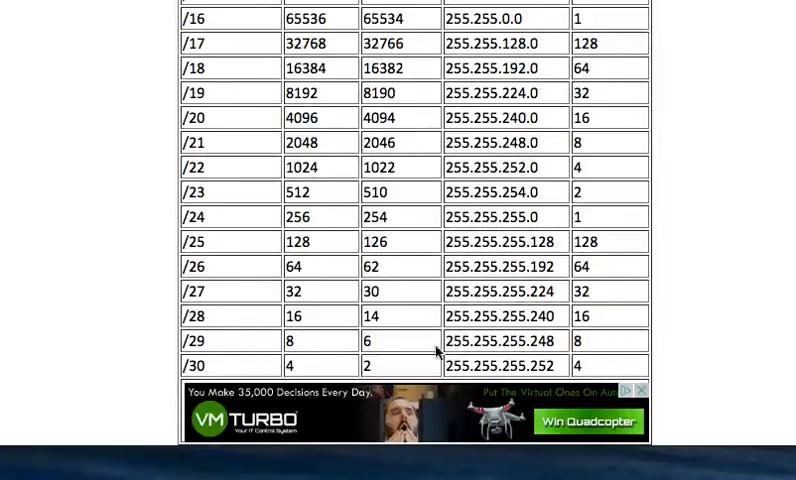
pyautogui.moveTo(435, 352)
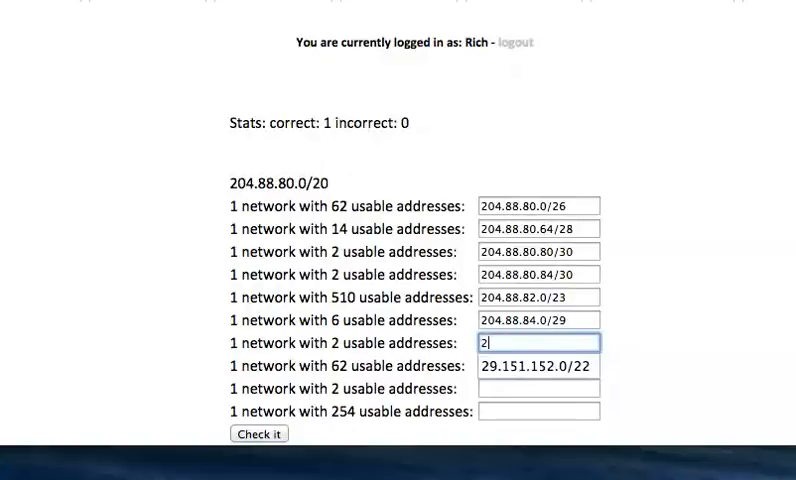
# Enter 204.88.84.8/30 for the 2-address network and 204.88.84.64/26 for the 62-address network.
pyautogui.write('04.88')
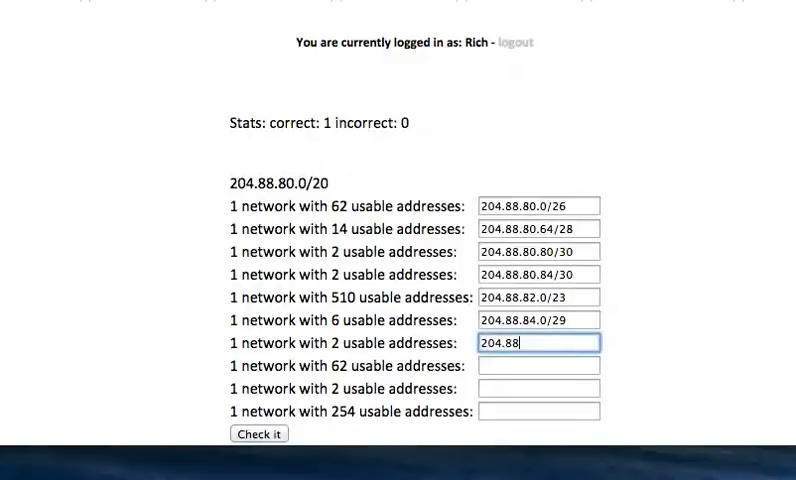
pyautogui.write('.84.9')
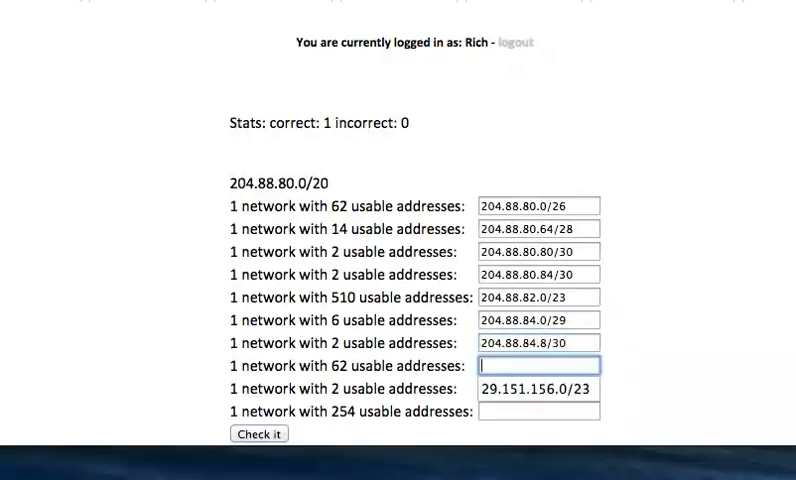
pyautogui.write('204.88.84.')
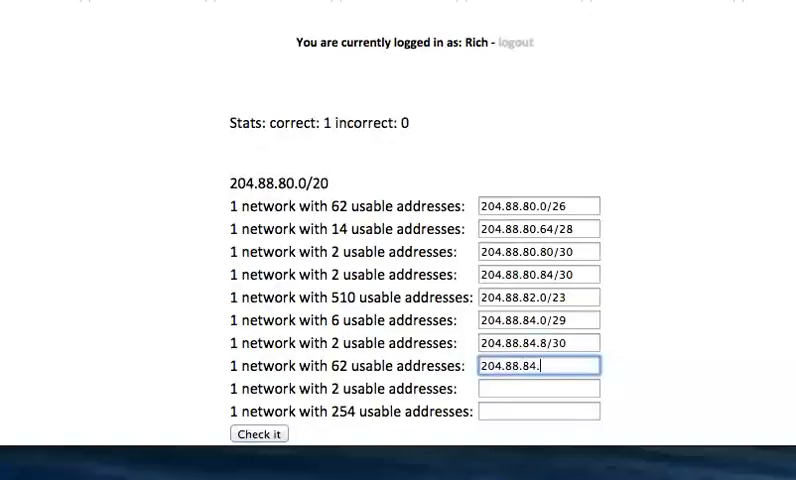
pyautogui.write('12')
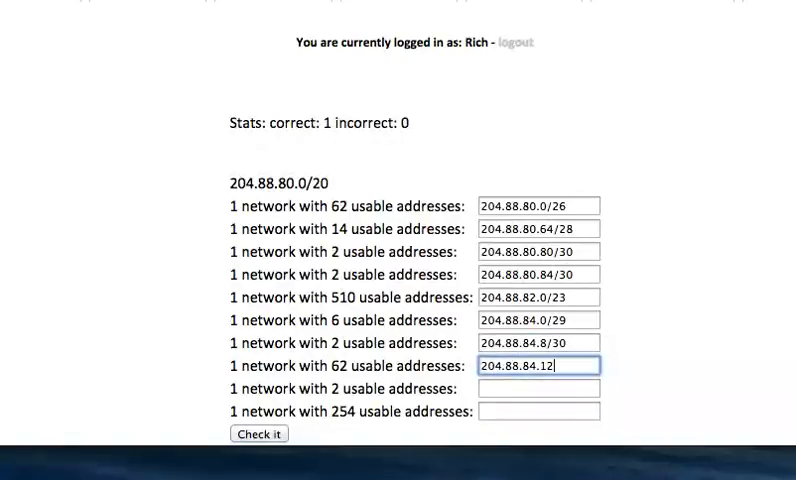
pyautogui.press('Backspace')
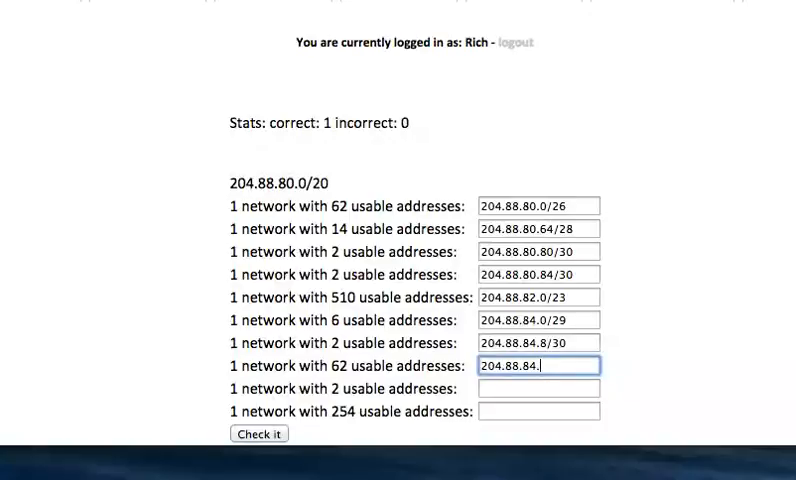
pyautogui.write('64')
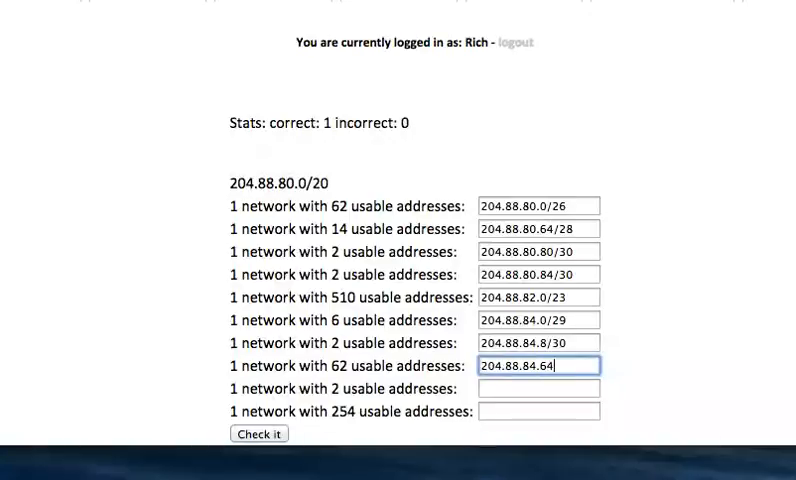
pyautogui.write('/26')
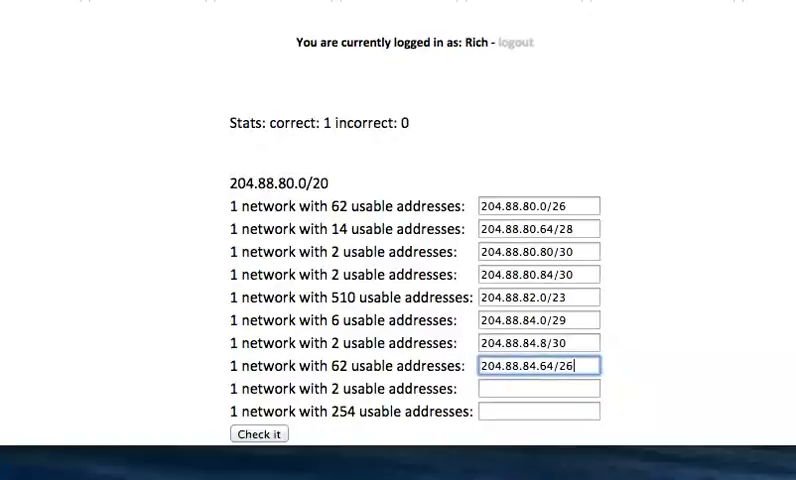
# Answer 204.88.84.128/30 for the next 2-address network.
pyautogui.click(538, 388)
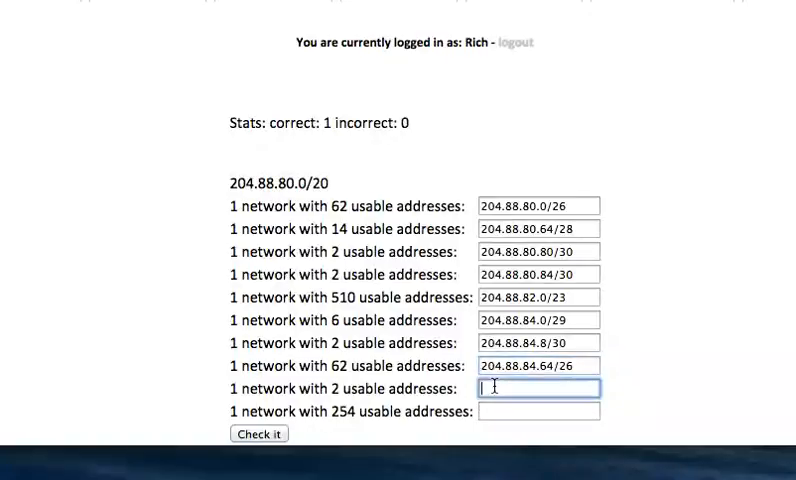
pyautogui.write('204.88.84')
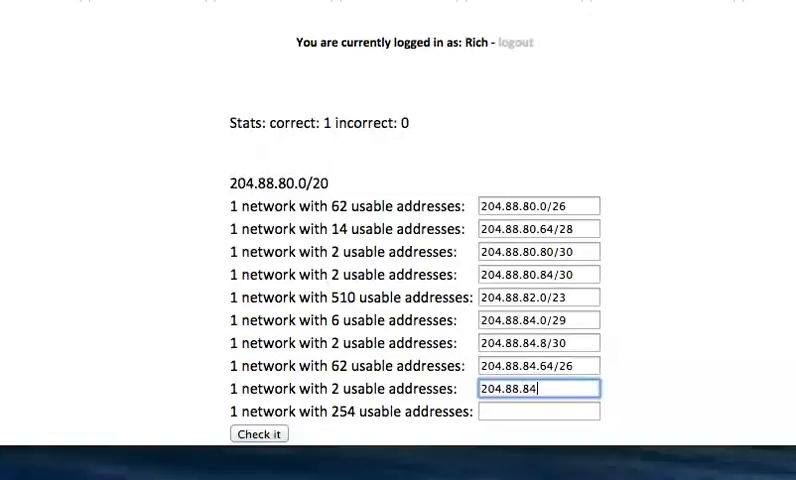
pyautogui.write('.')
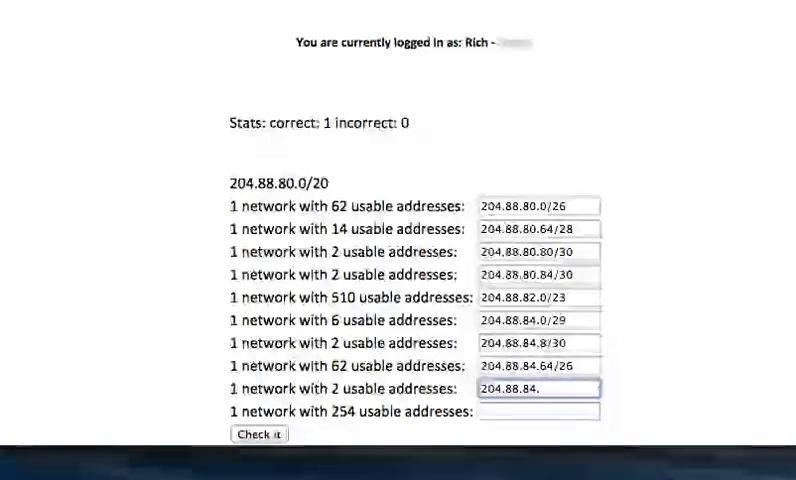
pyautogui.write('128')
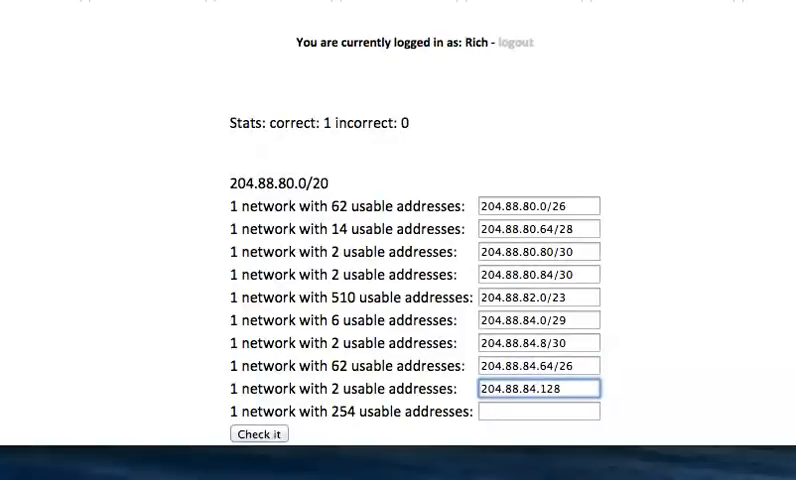
pyautogui.write('/30')
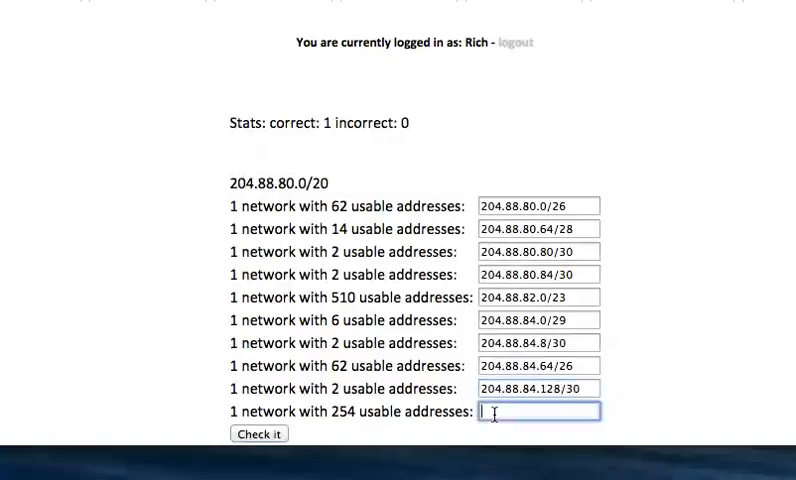
# Answer 204.88.85.0/24 for the 254-address network and submit all answers for checking.
pyautogui.write('204.')
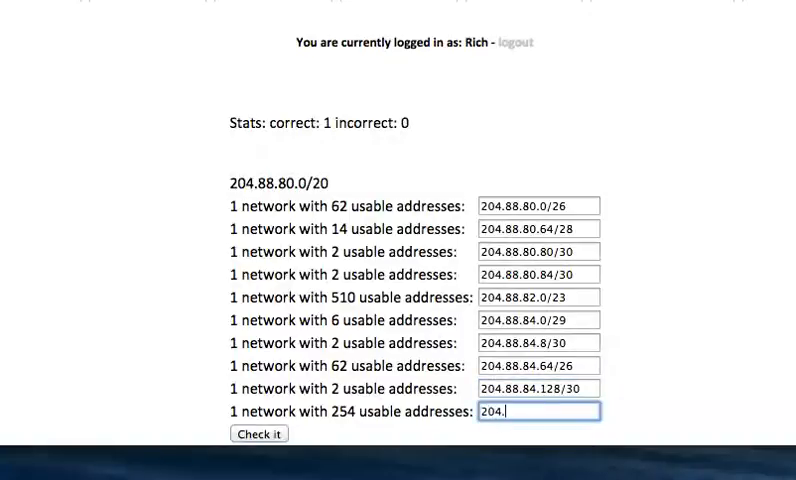
pyautogui.write('88.')
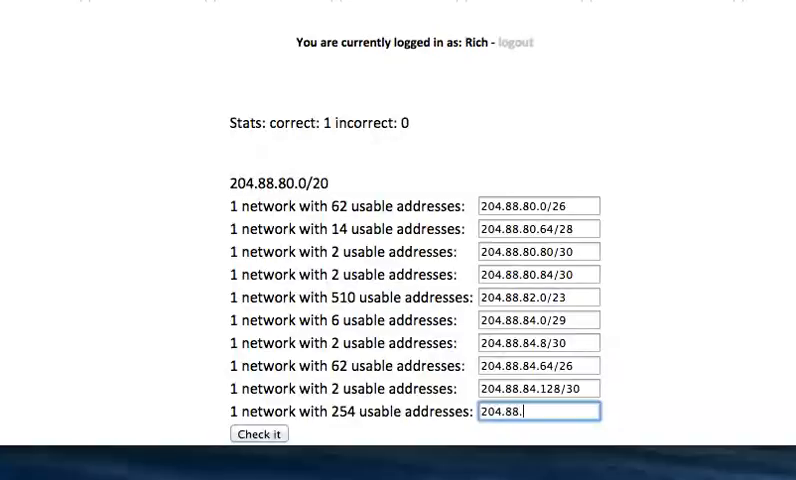
pyautogui.write('8')
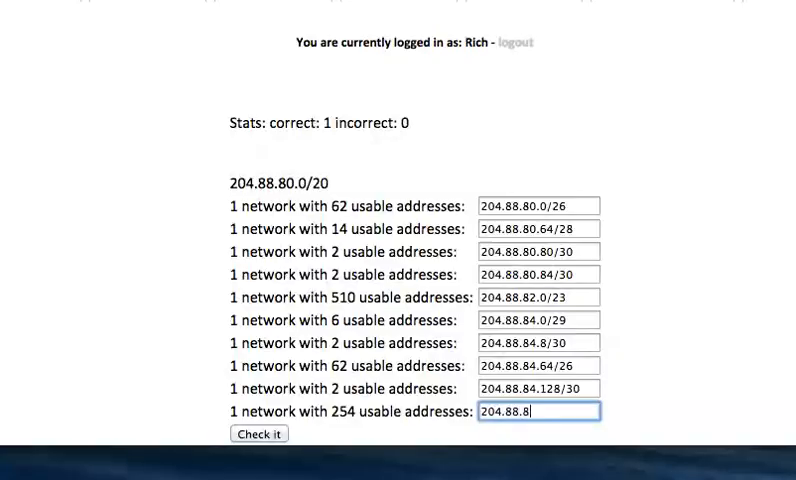
pyautogui.write('5')
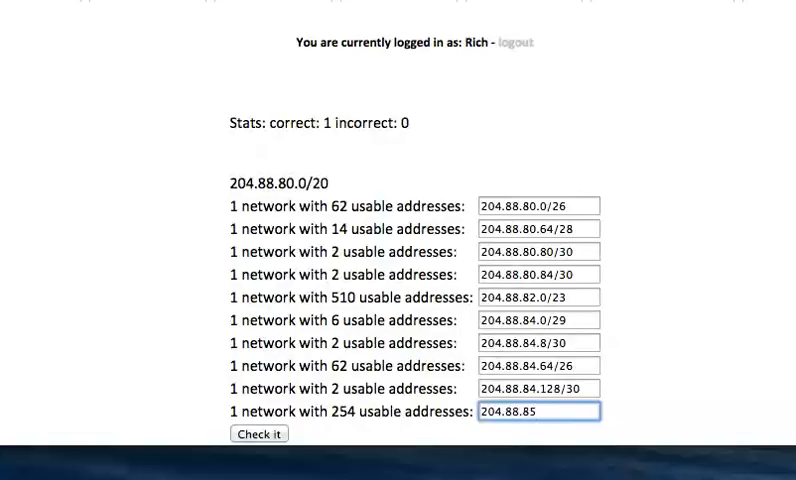
pyautogui.write('.0/')
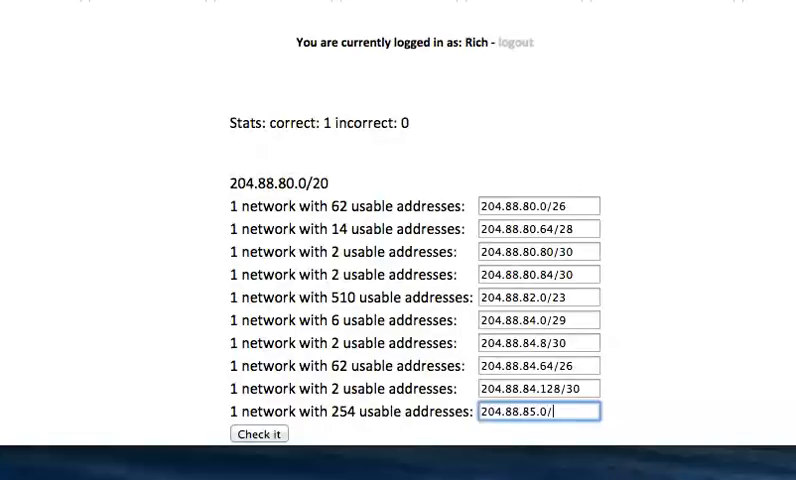
pyautogui.write('24')
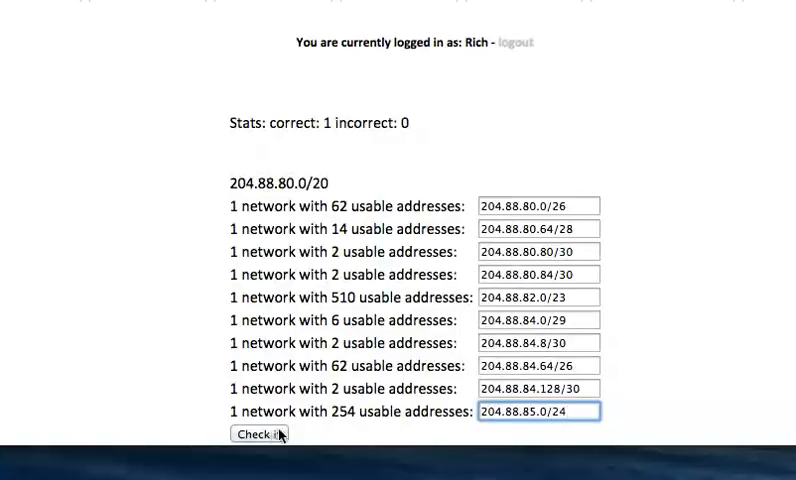
pyautogui.click(259, 434)
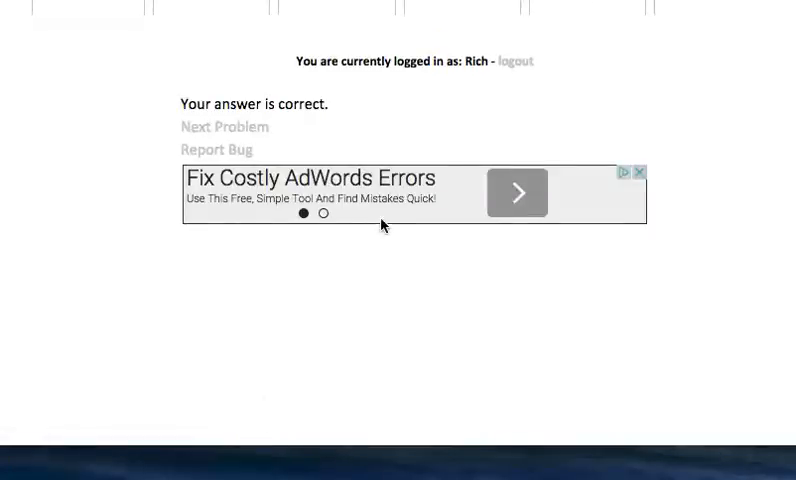